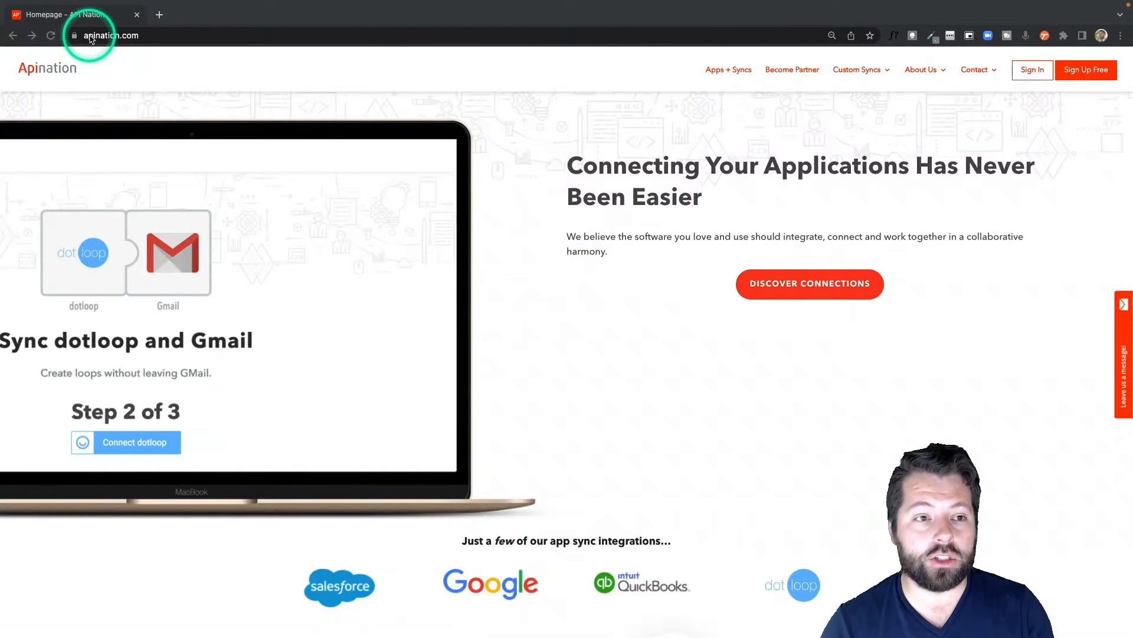
{"action": "mouse_move", "coordinate": [325, 108]}
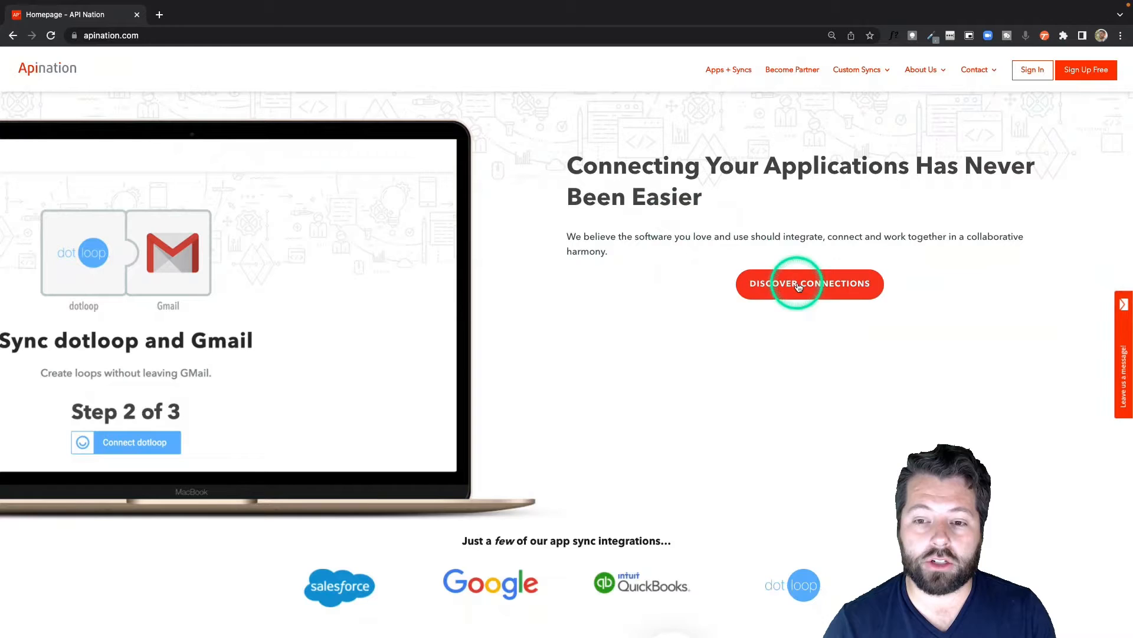
From Discover Connections, choose Chime, then Facebook Lead Ads as the app to sync.
{"action": "left_click", "coordinate": [809, 284]}
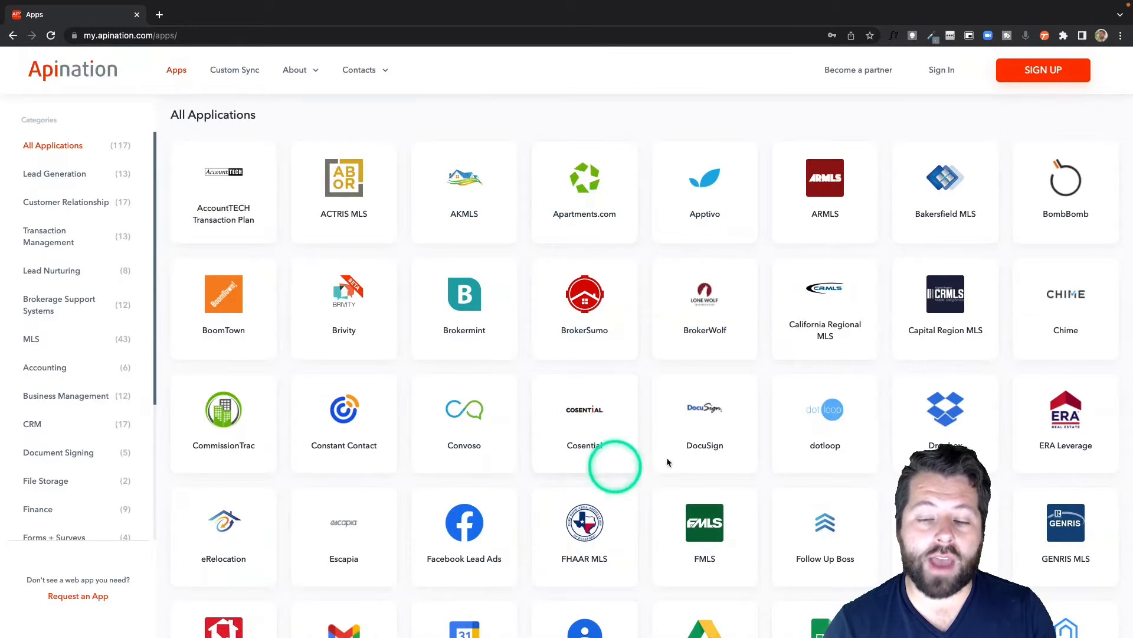
{"action": "scroll", "scroll_direction": "down", "scroll_amount": 3}
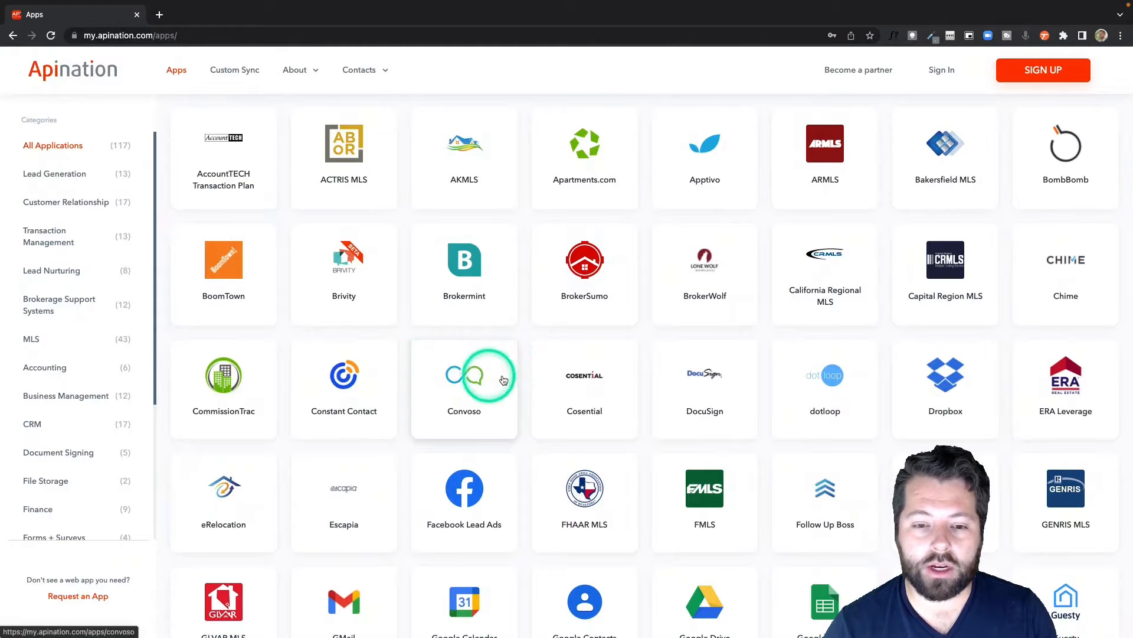
{"action": "mouse_move", "coordinate": [1057, 274]}
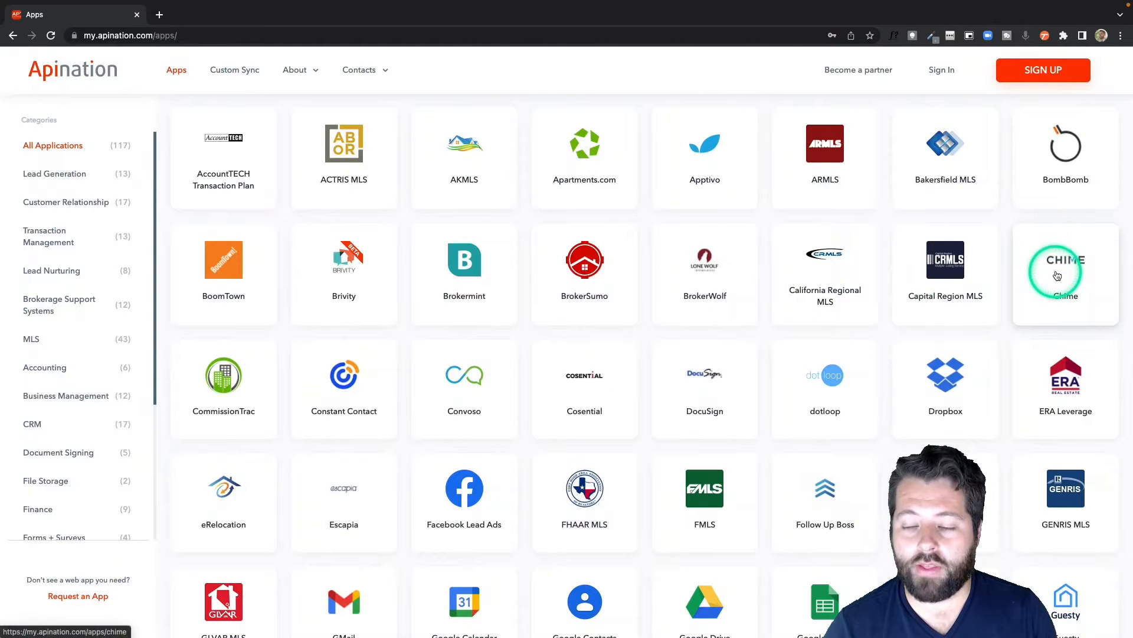
{"action": "left_click", "coordinate": [1065, 271]}
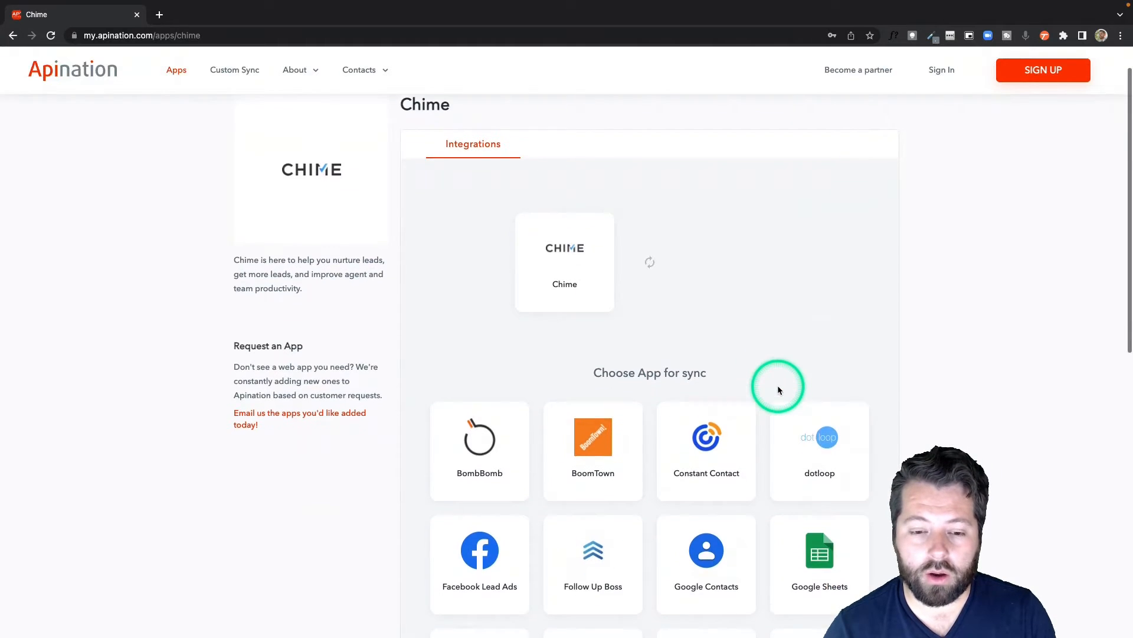
{"action": "scroll", "scroll_direction": "down", "scroll_amount": 3}
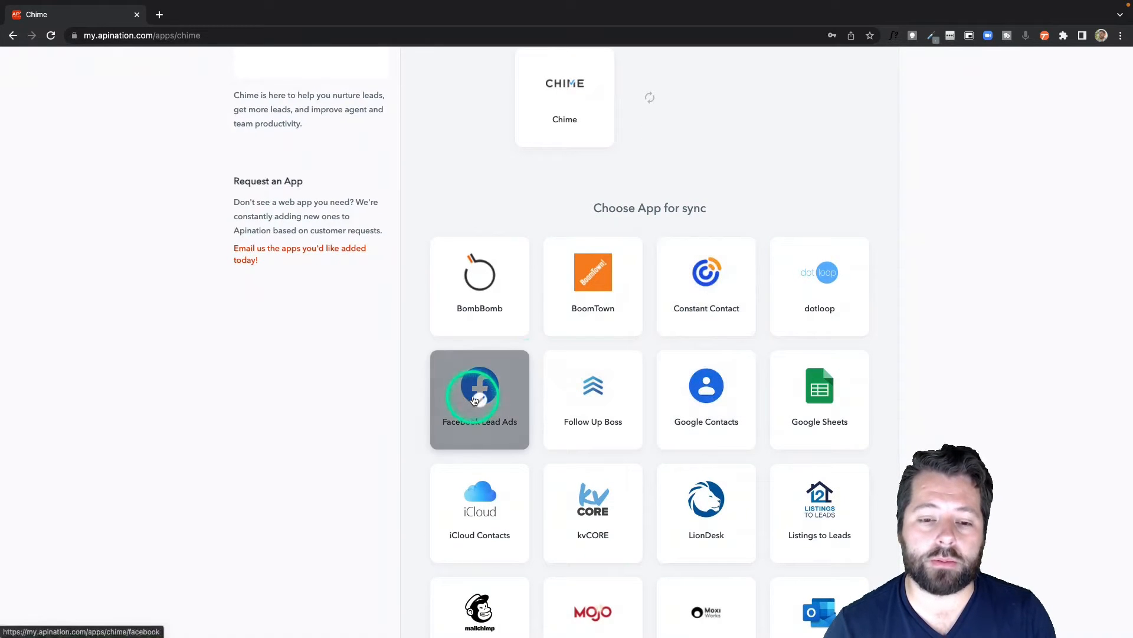
{"action": "left_click", "coordinate": [479, 399]}
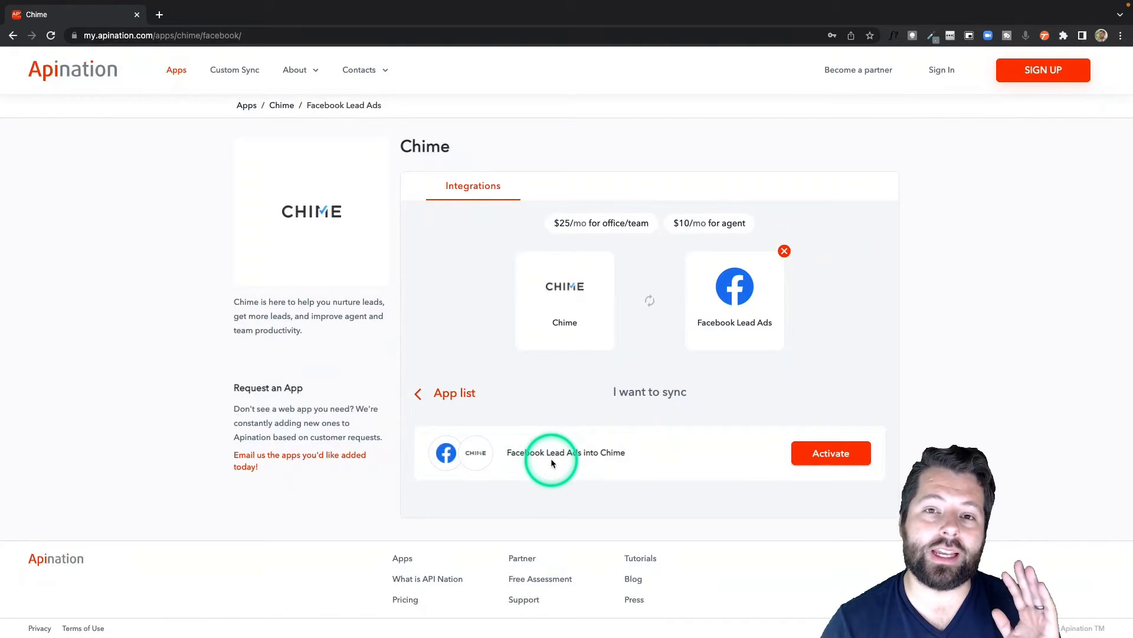
{"action": "mouse_move", "coordinate": [596, 469]}
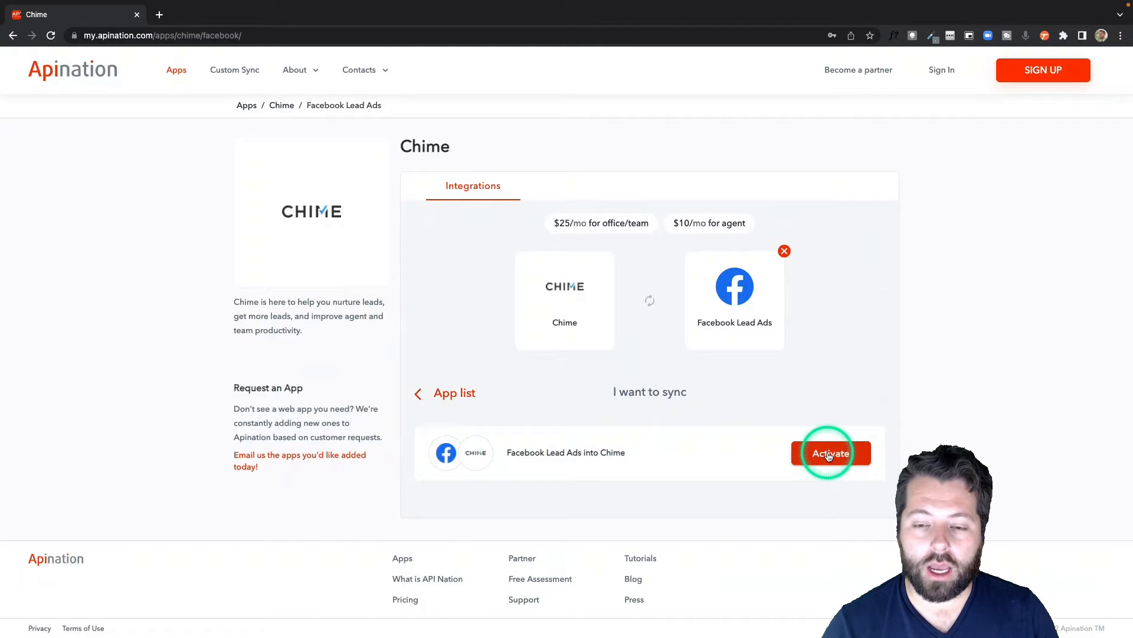
Activate the sync and connect the Facebook Lead Ads account through the Facebook login.
{"action": "left_click", "coordinate": [831, 453]}
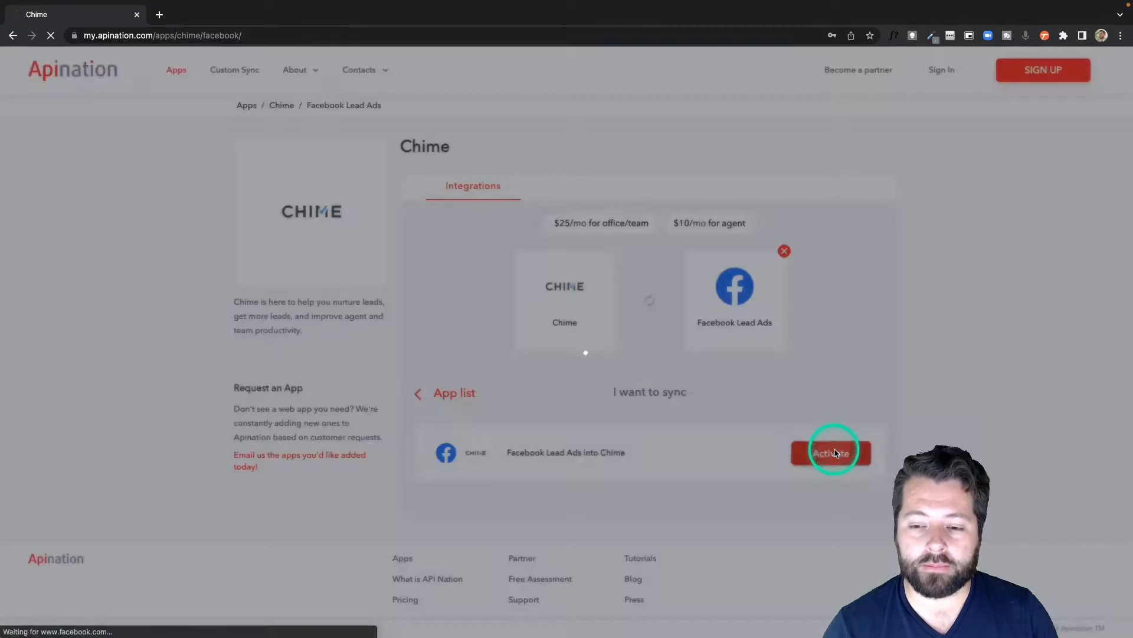
{"action": "left_click", "coordinate": [832, 453]}
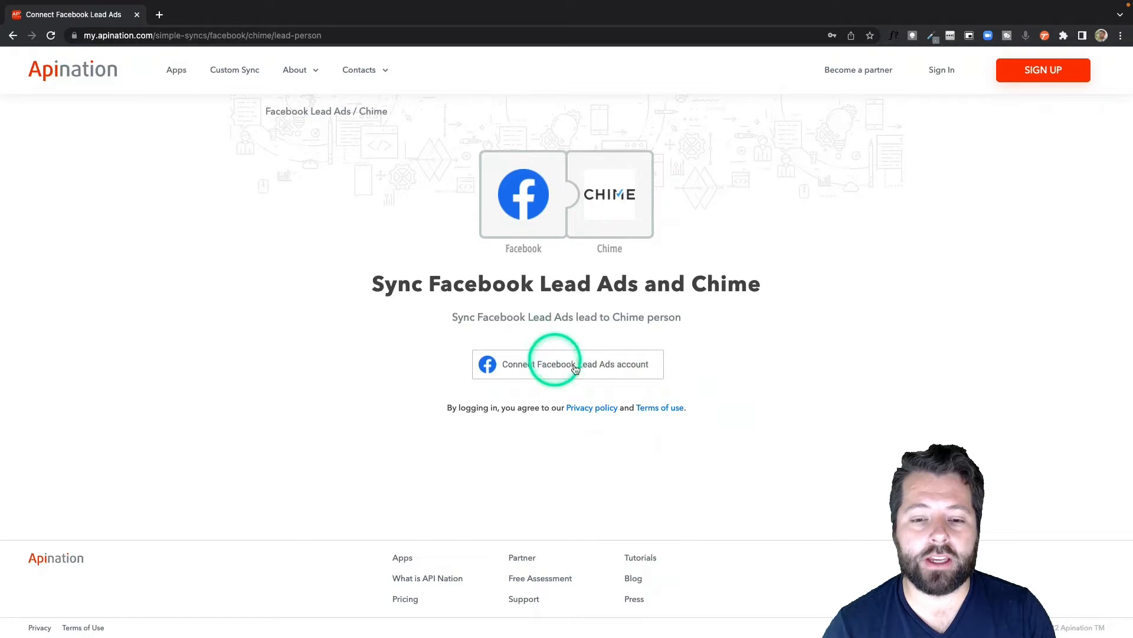
{"action": "left_click", "coordinate": [567, 363]}
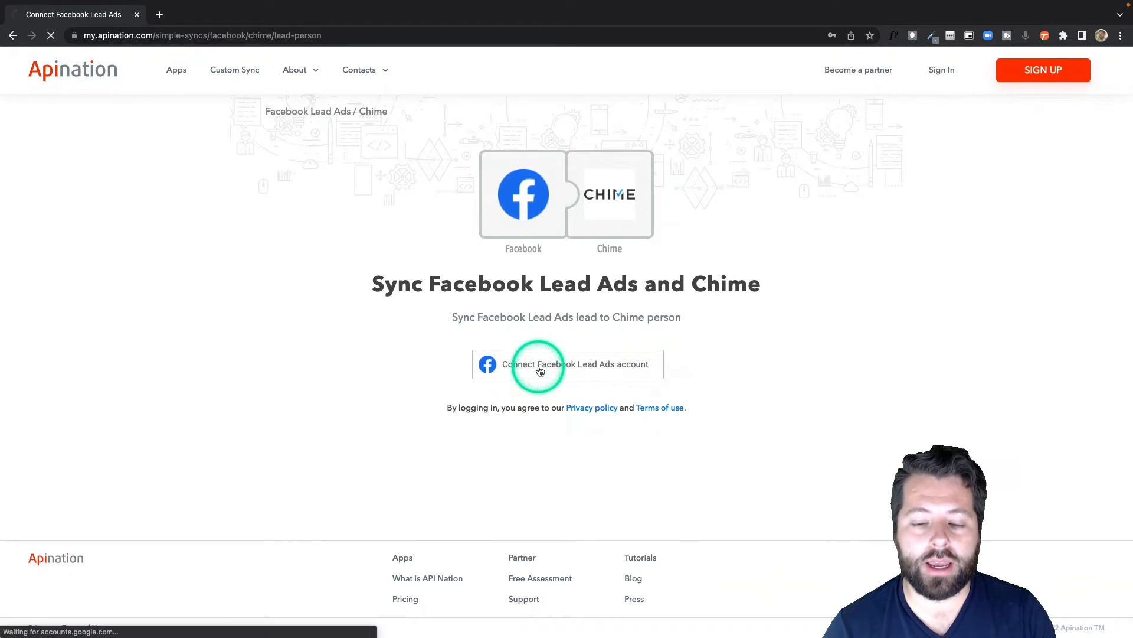
{"action": "left_click", "coordinate": [567, 363]}
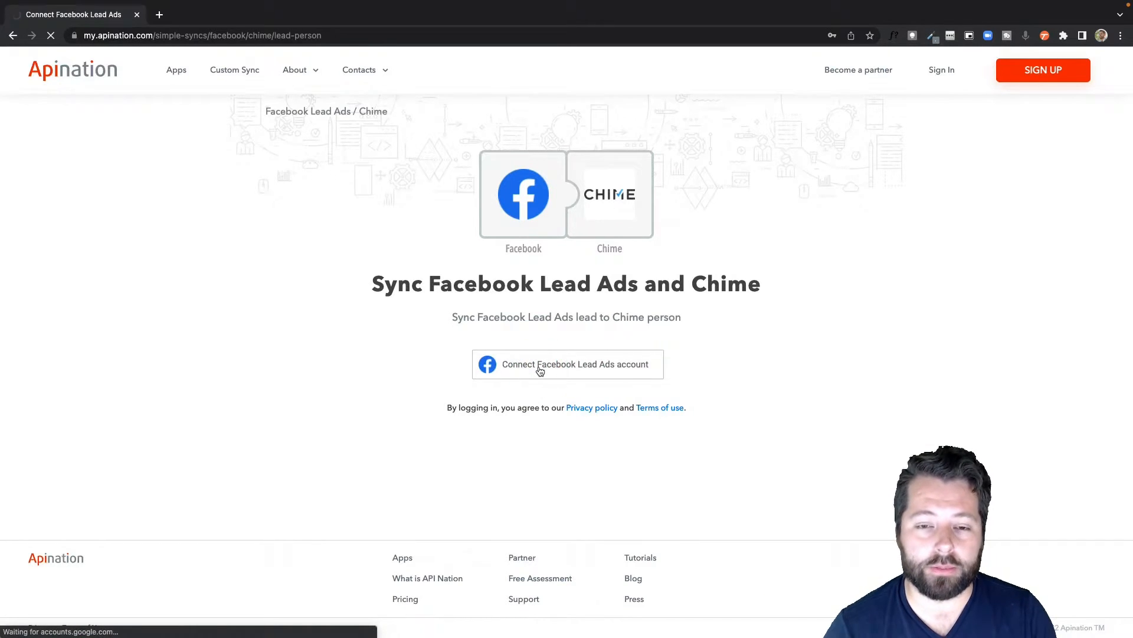
{"action": "left_click", "coordinate": [567, 363]}
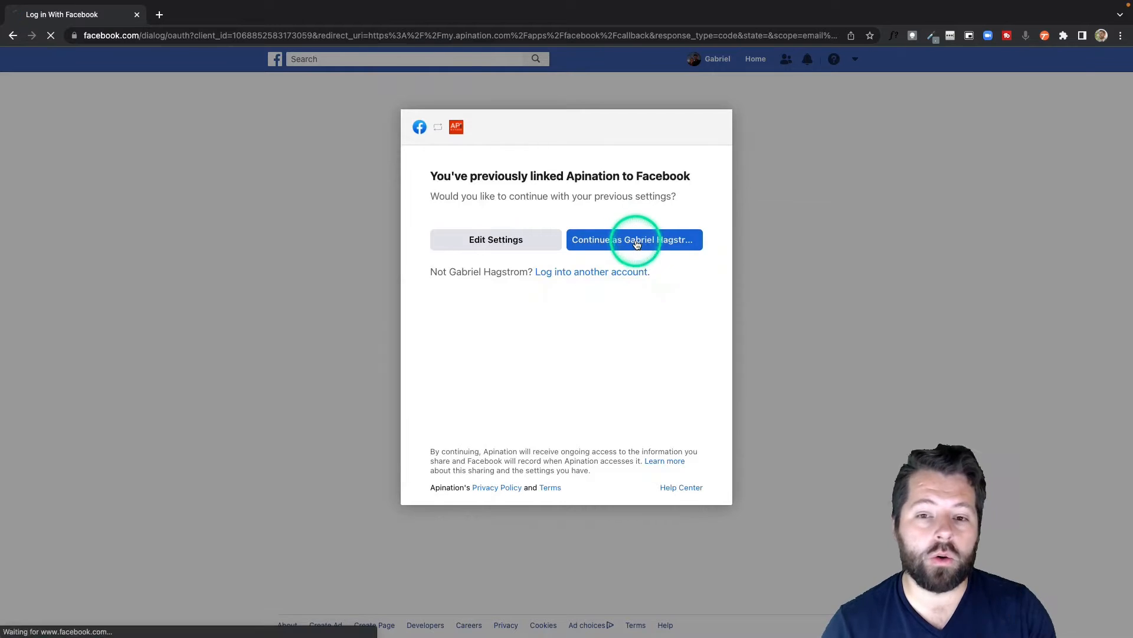
{"action": "left_click", "coordinate": [634, 239]}
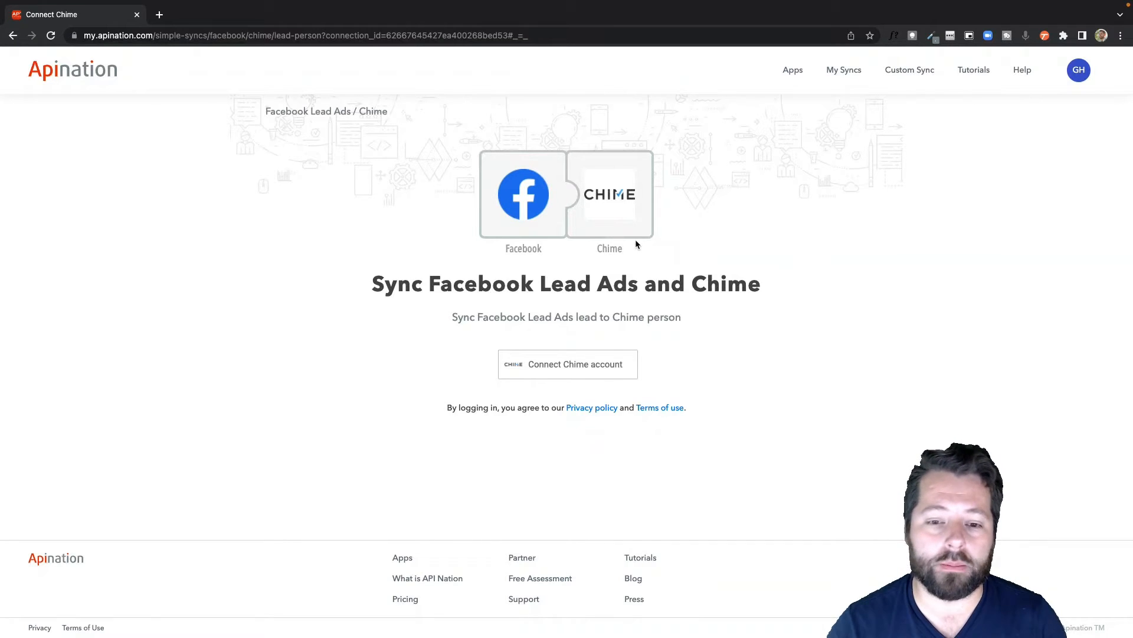
Connect the Chime account and authorize Apination on the Chime Developer Platform.
{"action": "left_click", "coordinate": [567, 363]}
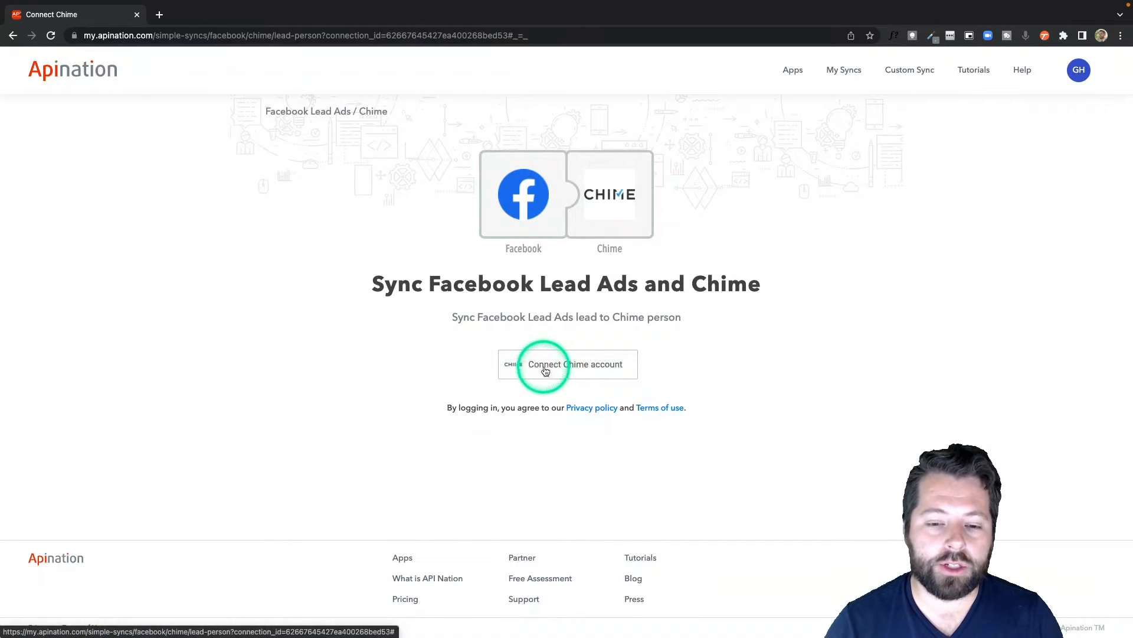
{"action": "left_click", "coordinate": [567, 364]}
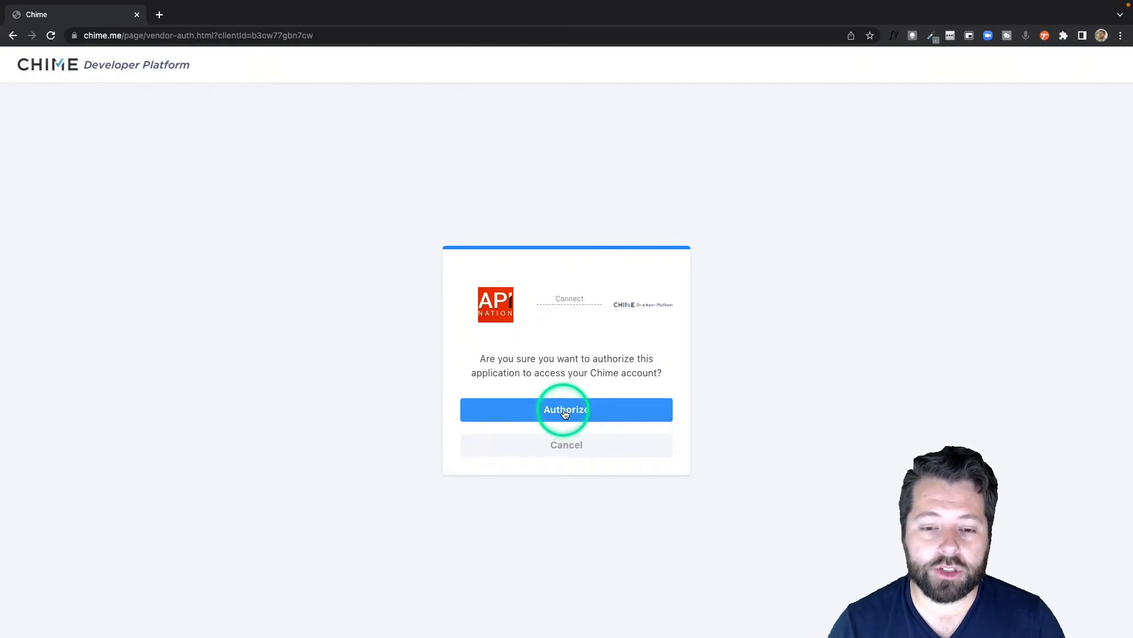
{"action": "left_click", "coordinate": [567, 409]}
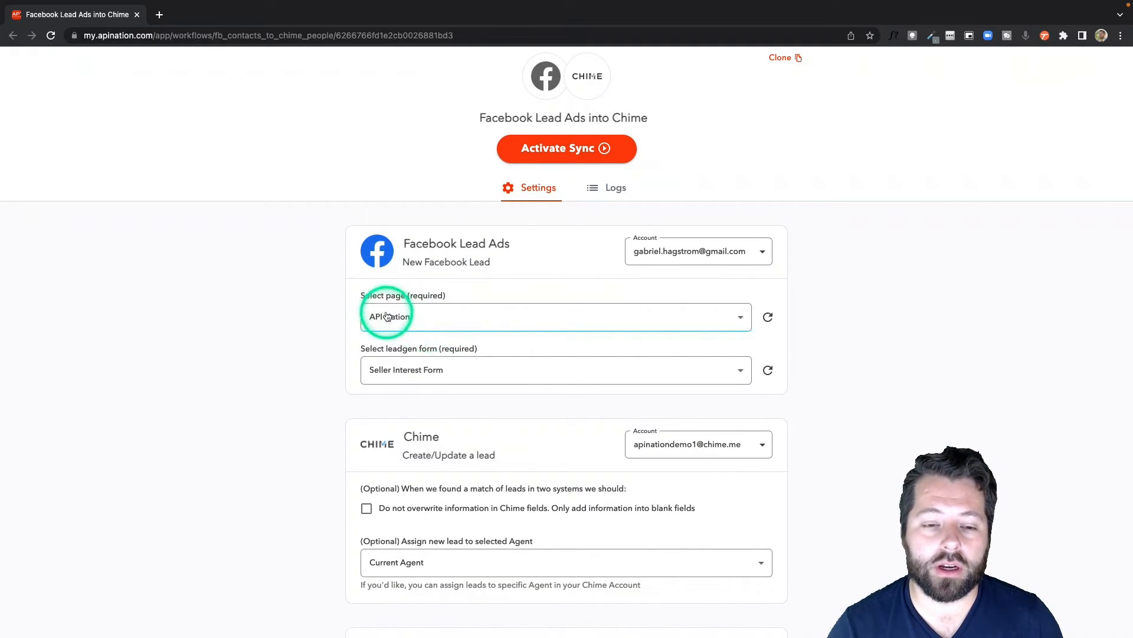
Select the Example Real Estate Team page and the Open House Form - Example lead form.
{"action": "left_click", "coordinate": [555, 316]}
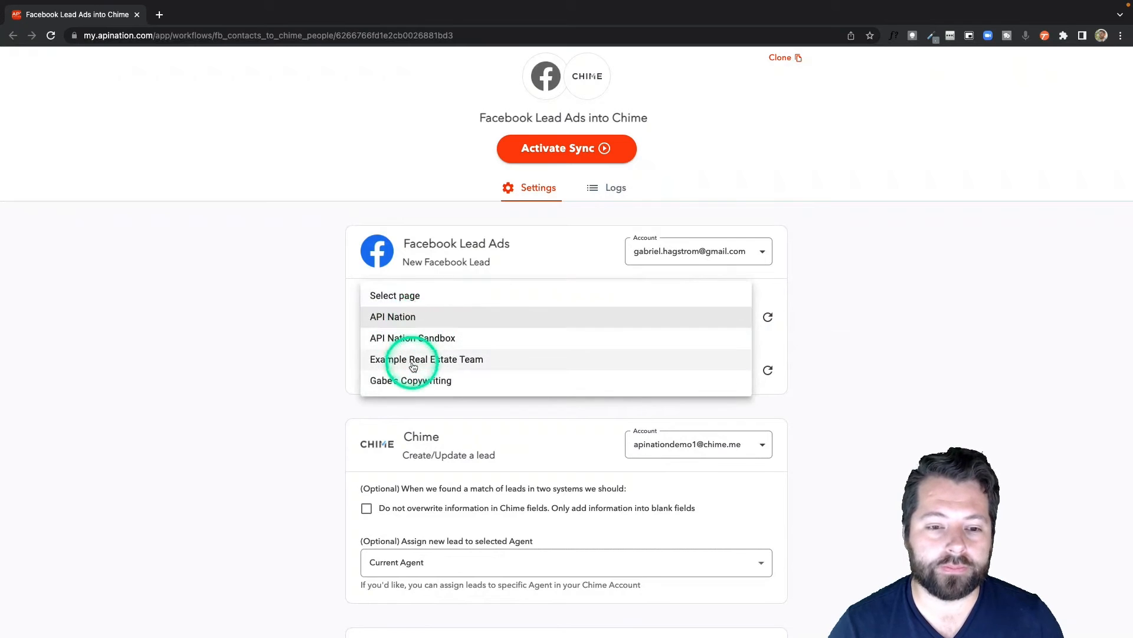
{"action": "left_click", "coordinate": [426, 360]}
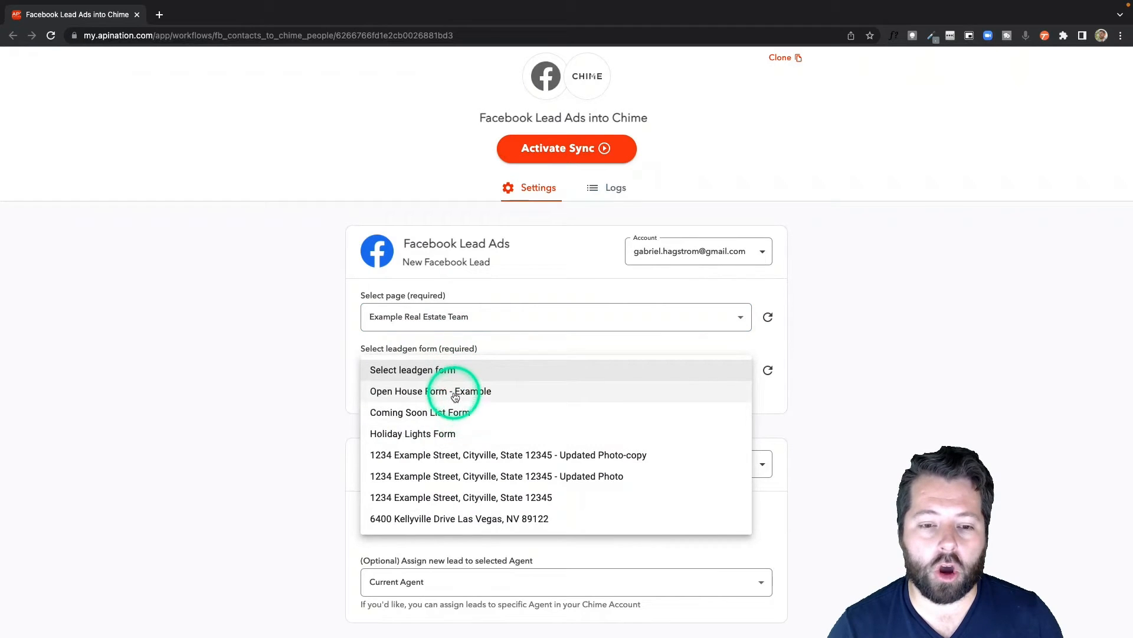
{"action": "left_click", "coordinate": [431, 391]}
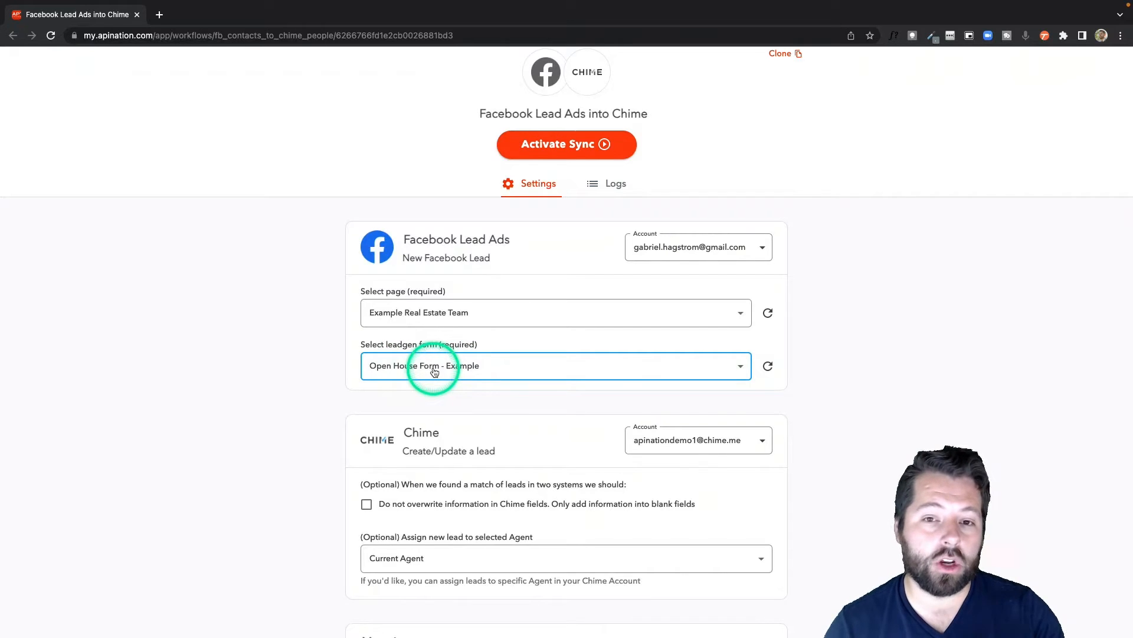
{"action": "scroll", "scroll_direction": "down", "scroll_amount": 3}
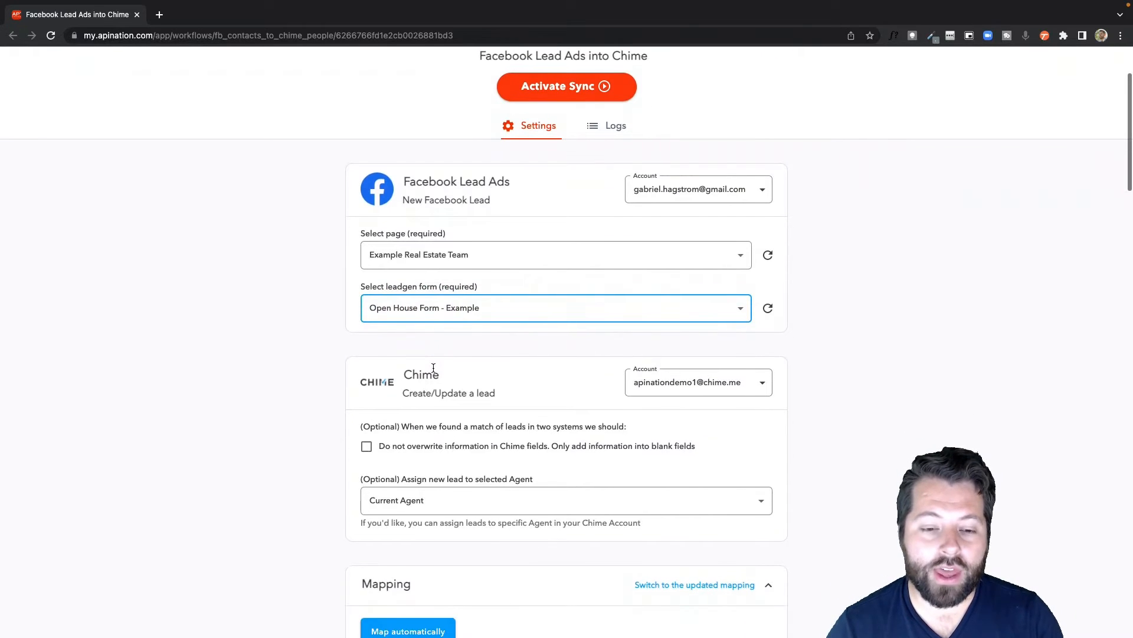
{"action": "scroll", "scroll_direction": "down", "scroll_amount": 3}
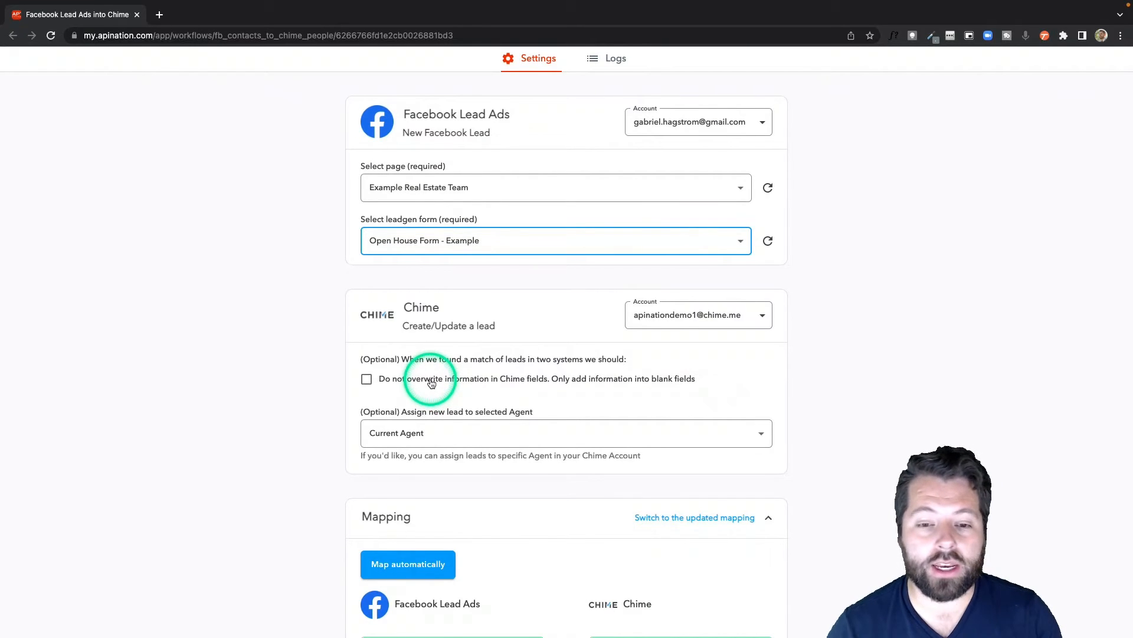
{"action": "mouse_move", "coordinate": [567, 378]}
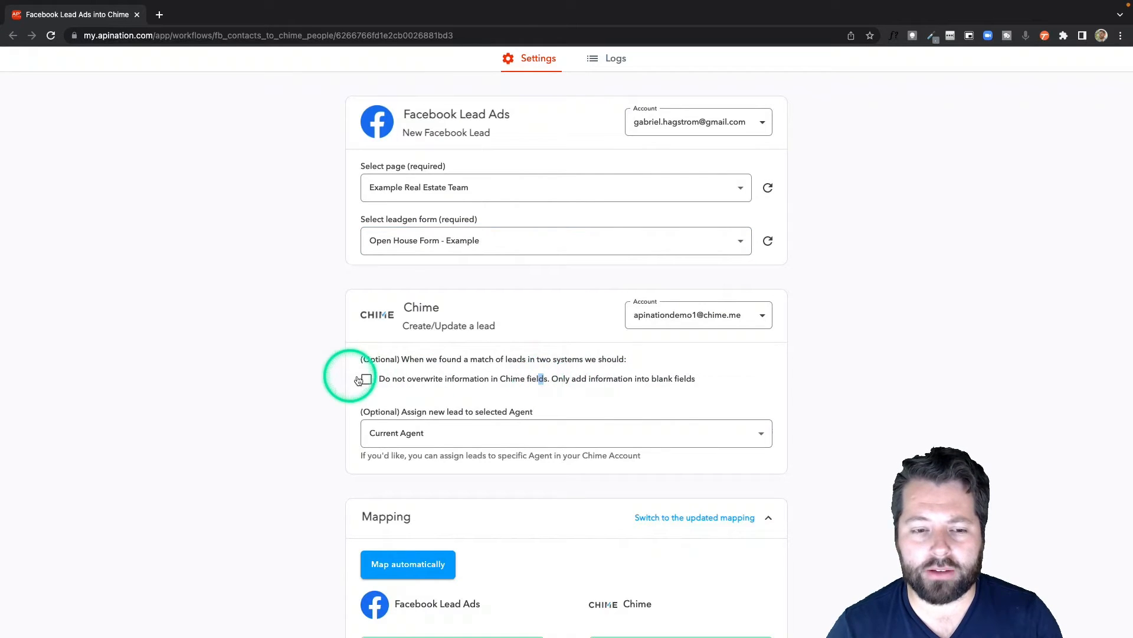
{"action": "left_click", "coordinate": [367, 378]}
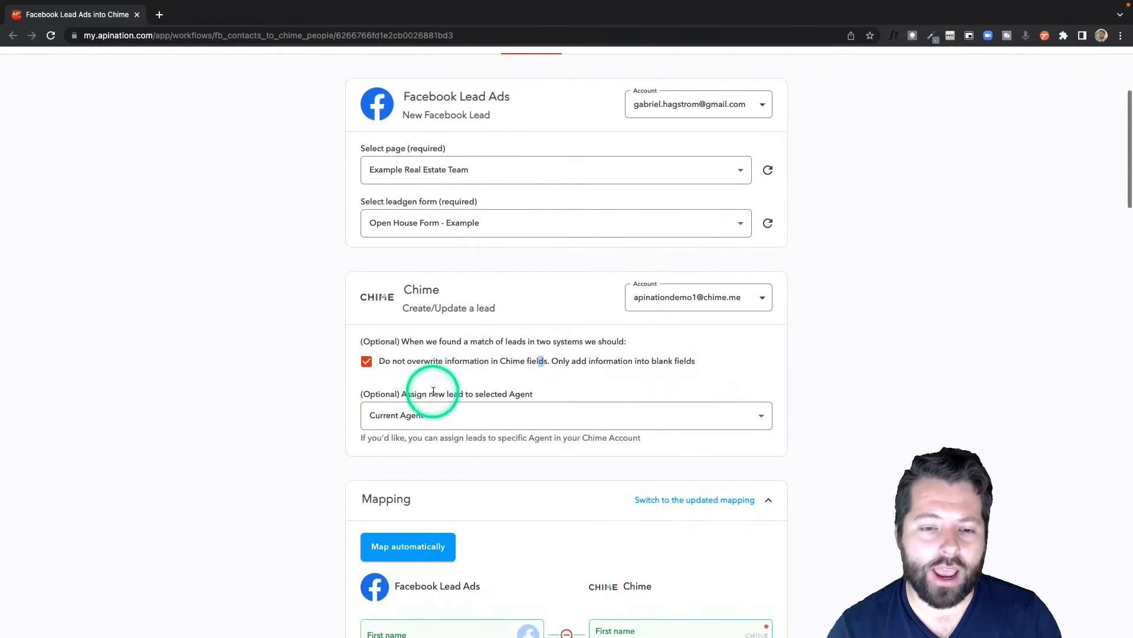
{"action": "left_click", "coordinate": [566, 415]}
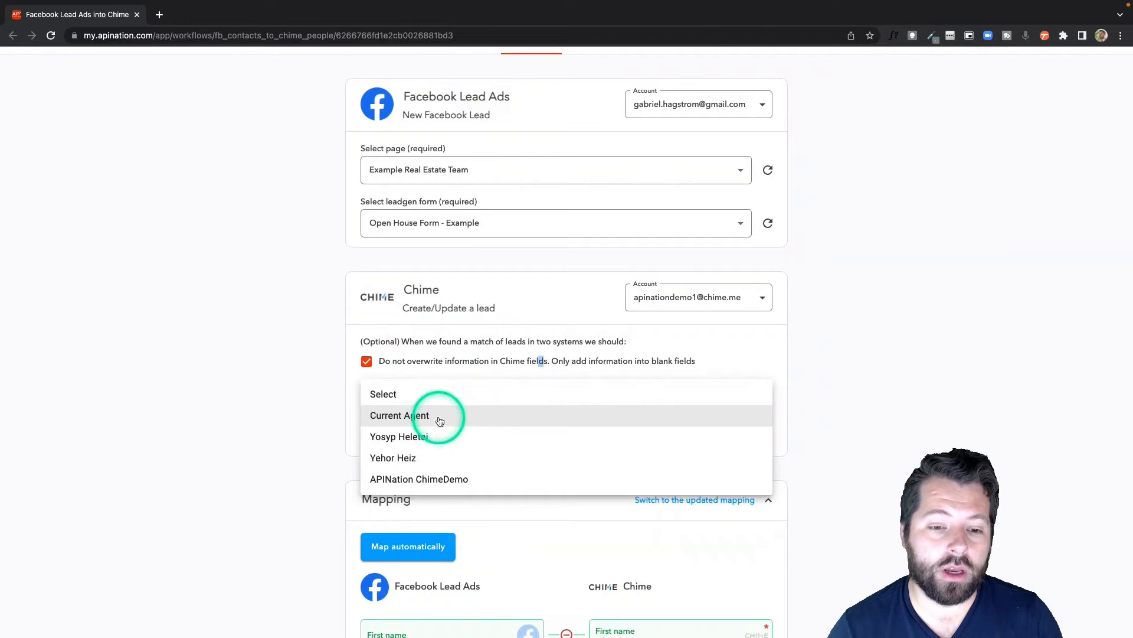
{"action": "left_click", "coordinate": [399, 436]}
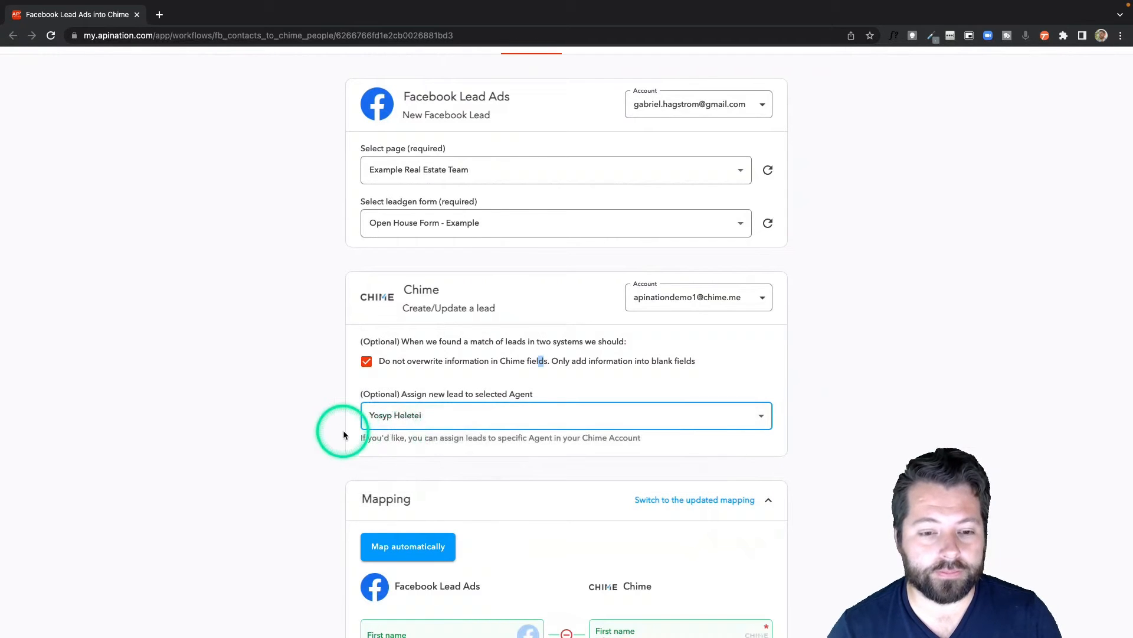
{"action": "scroll", "scroll_direction": "down", "scroll_amount": 3}
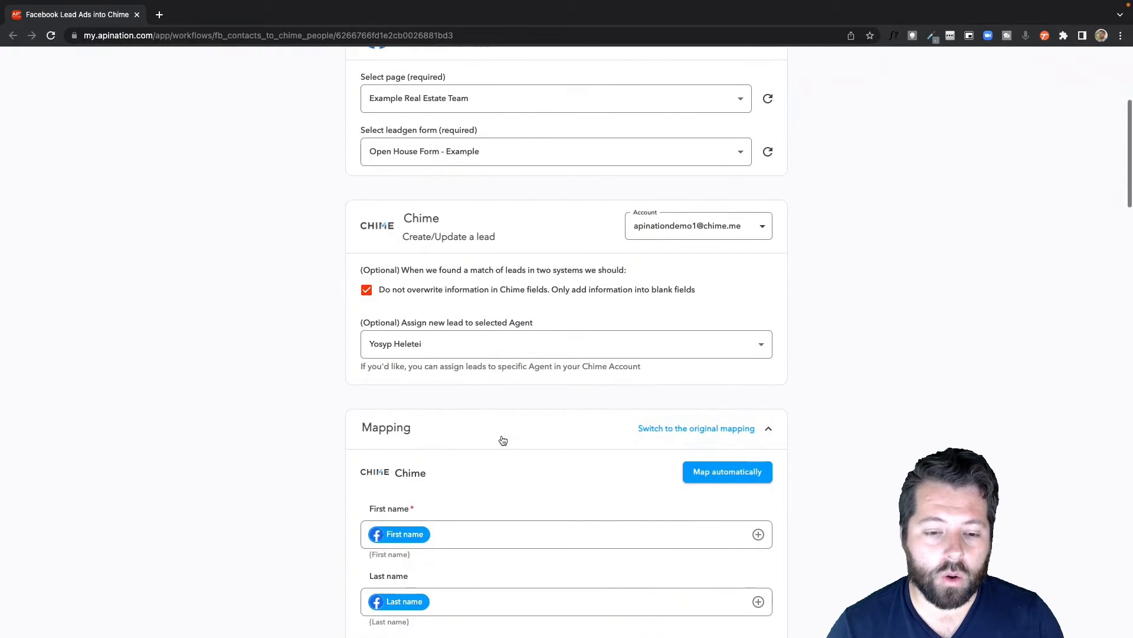
{"action": "scroll", "scroll_direction": "down", "scroll_amount": 3}
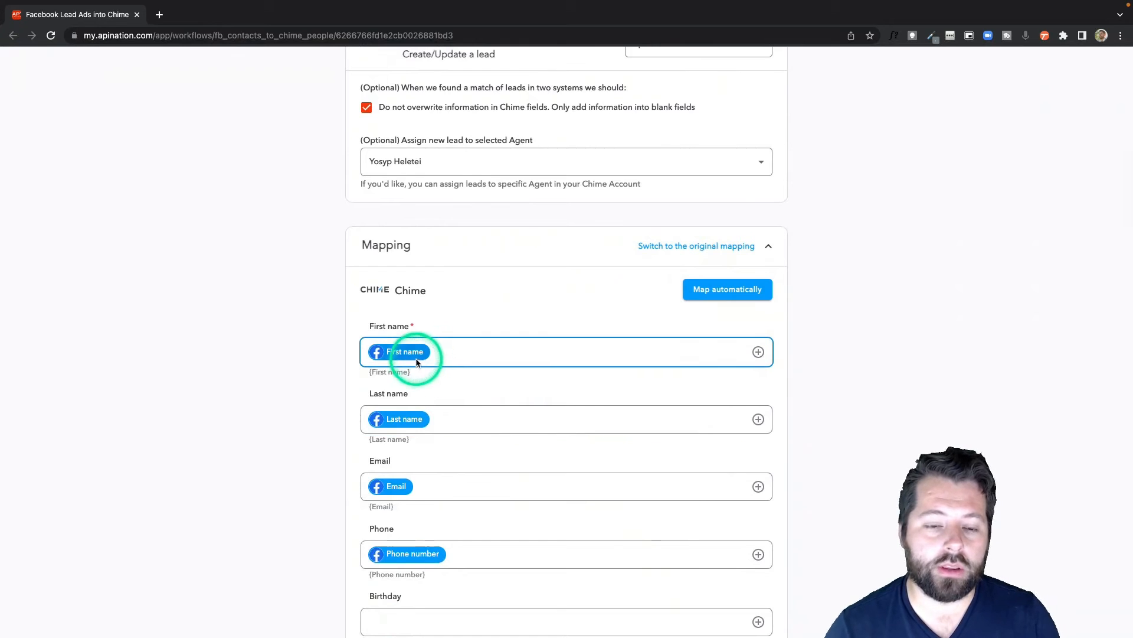
{"action": "scroll", "scroll_direction": "down", "scroll_amount": 3}
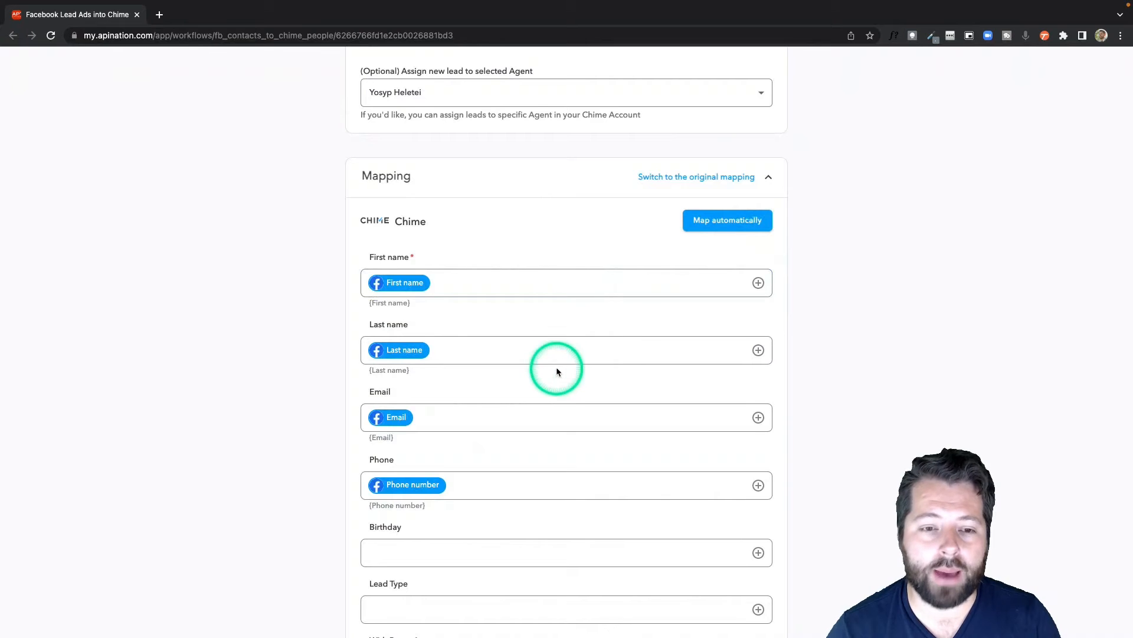
{"action": "scroll", "scroll_direction": "down", "scroll_amount": 3}
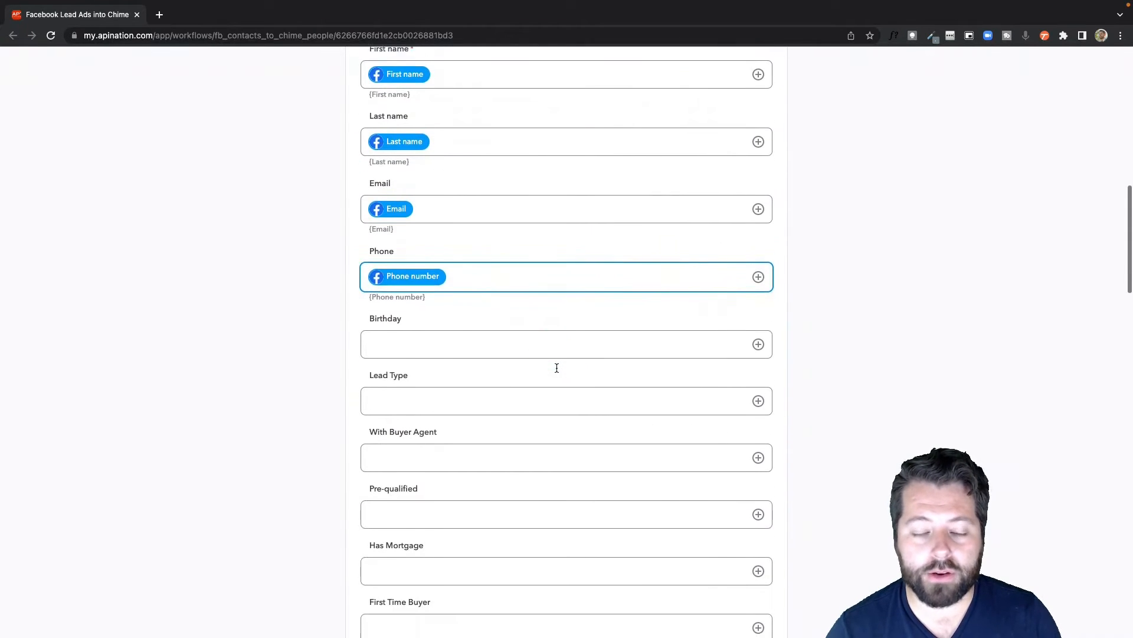
{"action": "scroll", "scroll_direction": "down", "scroll_amount": 3}
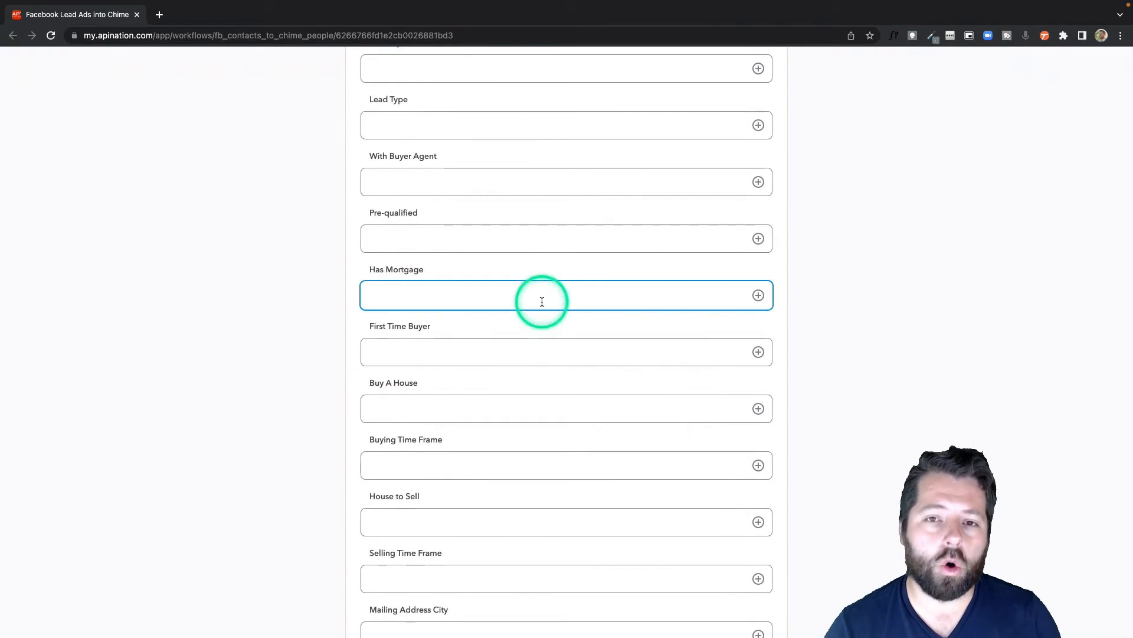
{"action": "left_click", "coordinate": [566, 351]}
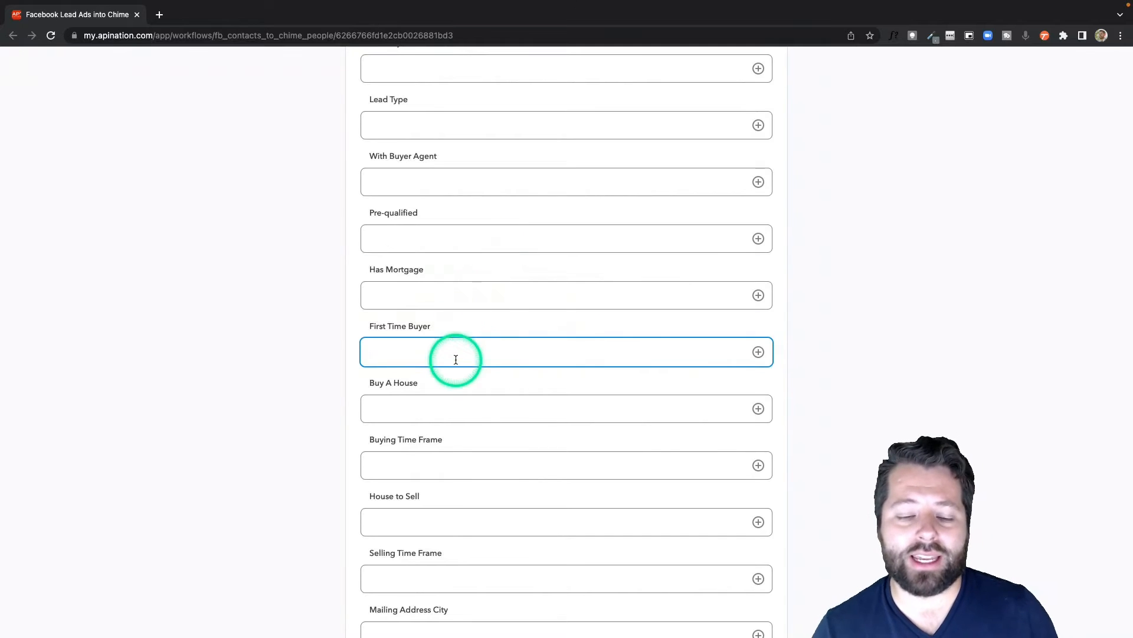
{"action": "scroll", "scroll_direction": "down", "scroll_amount": 3}
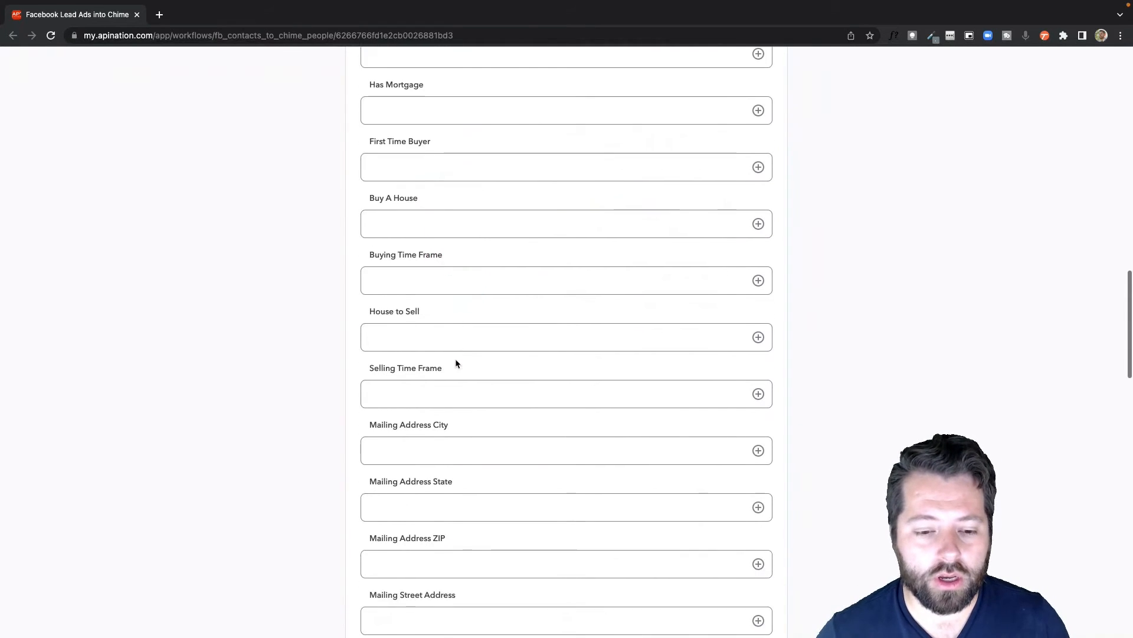
Set the lead Source field to FBLeadADs.
{"action": "left_click", "coordinate": [566, 346]}
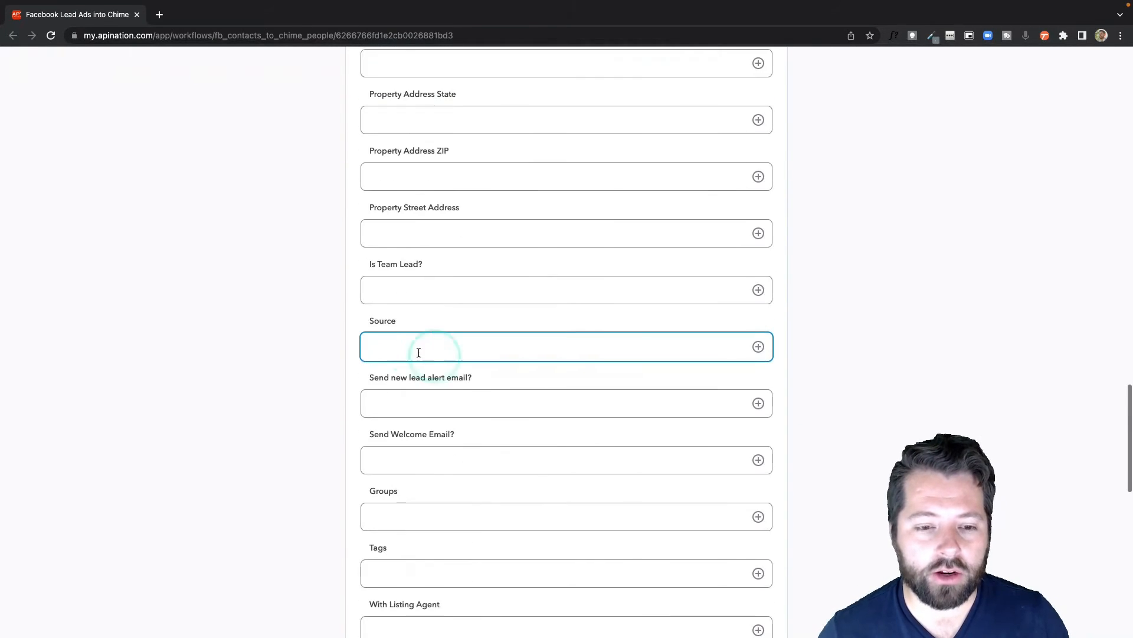
{"action": "type", "text": "F"}
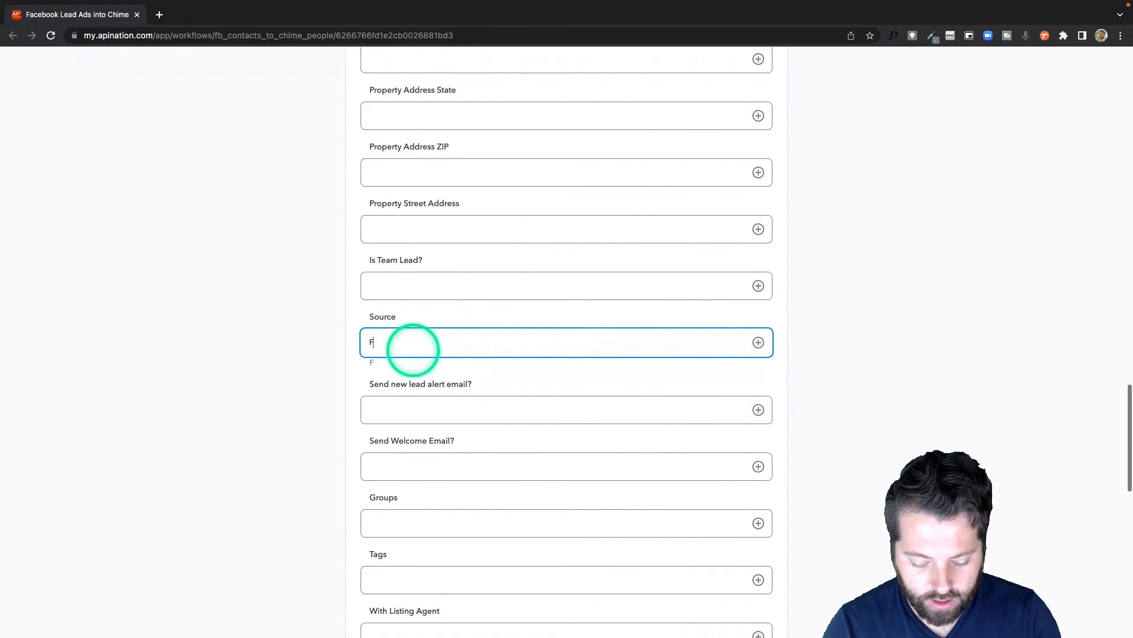
{"action": "type", "text": "BLeadADs"}
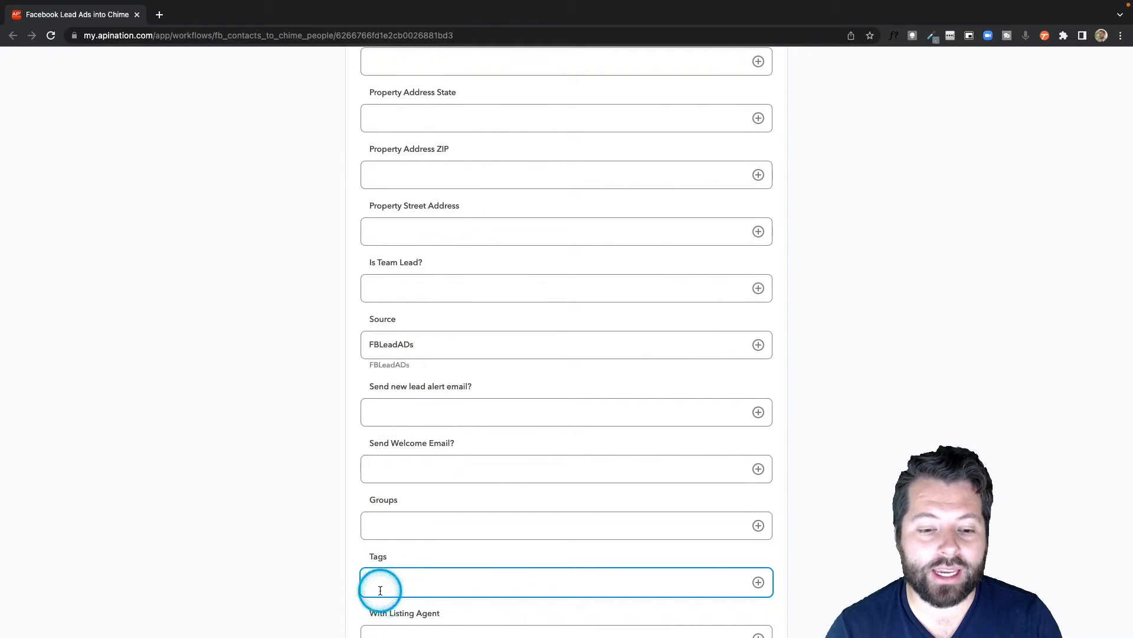
Add the tags FBLead and OpenHouseForm.
{"action": "type", "text": "FBL"}
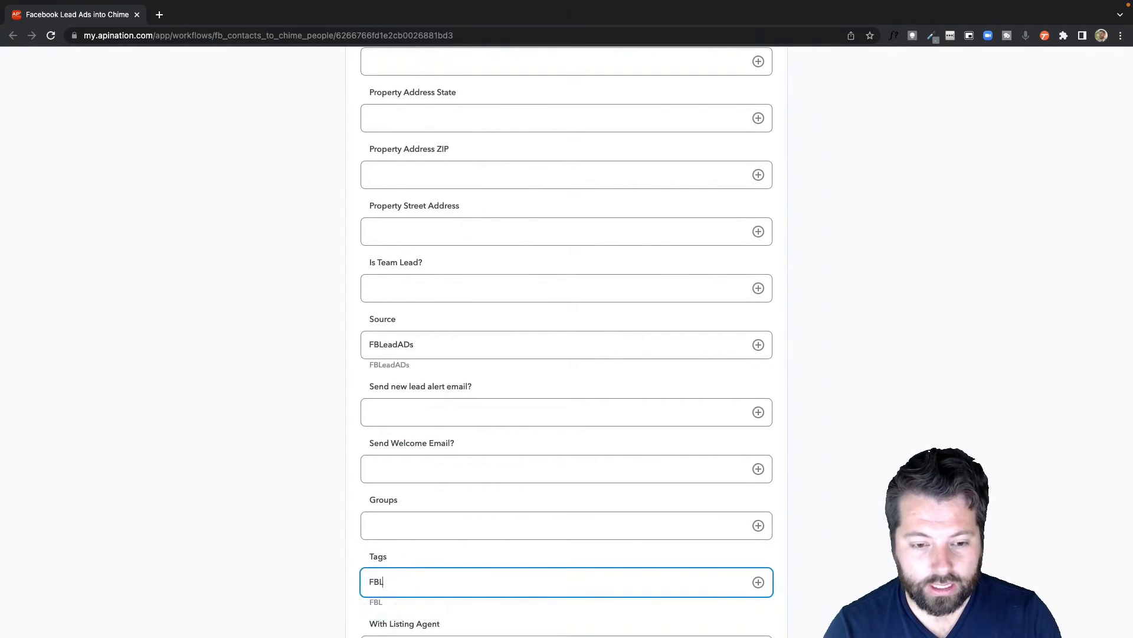
{"action": "type", "text": "ead"}
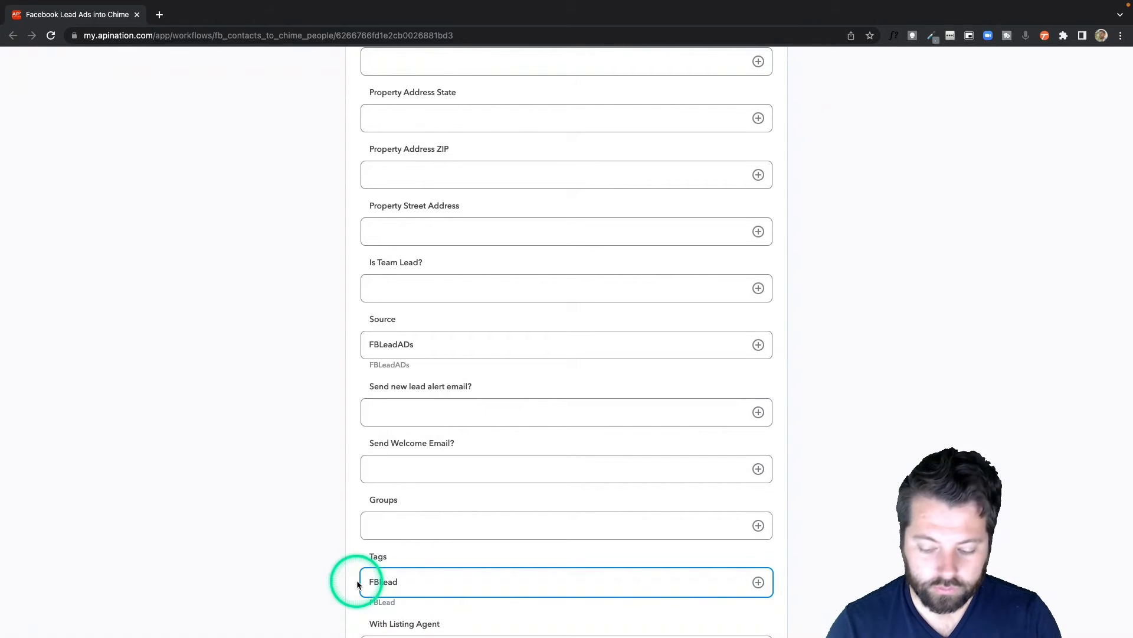
{"action": "scroll", "scroll_direction": "down", "scroll_amount": 3}
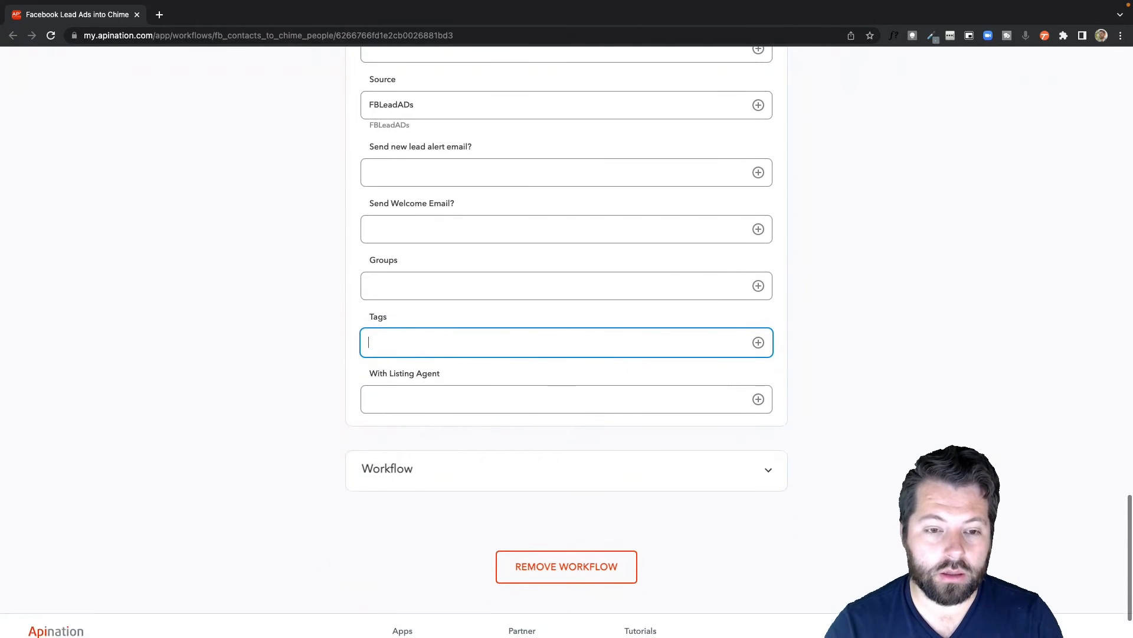
{"action": "type", "text": "OpenHou"}
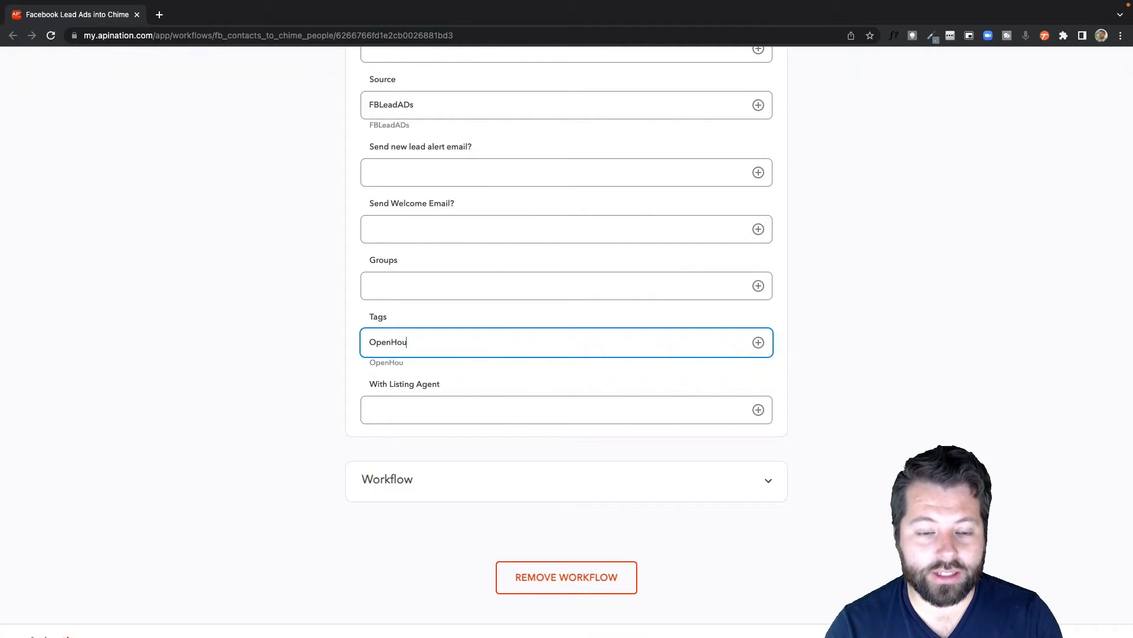
{"action": "type", "text": "seFo"}
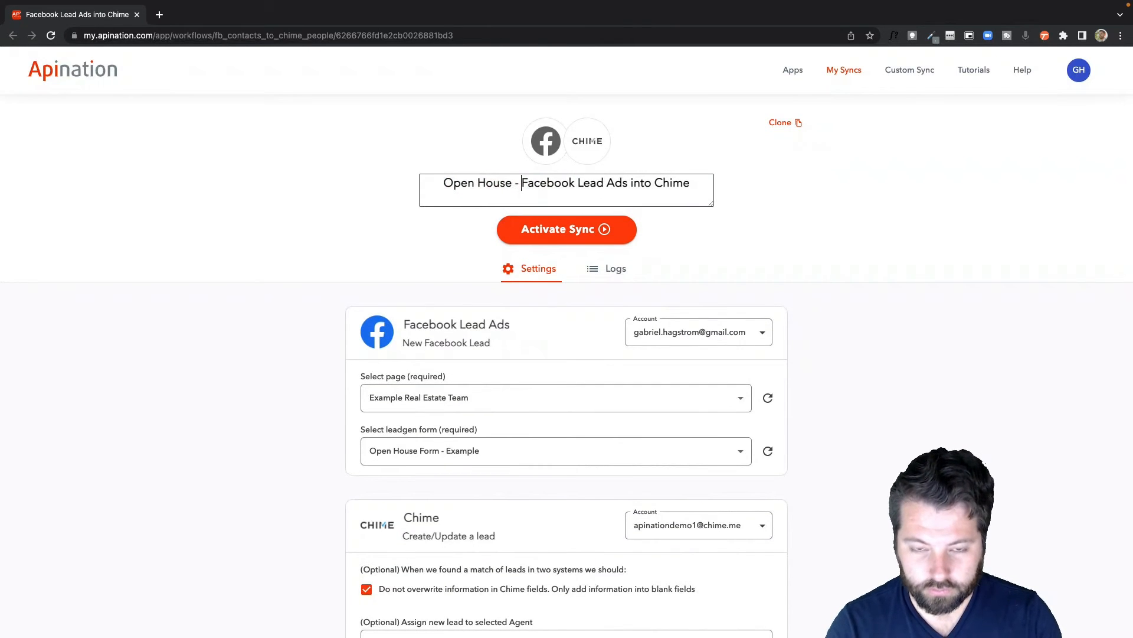
Rename the sync 'Open House - Facebook Lead Ads into Chime' and activate it.
{"action": "left_click", "coordinate": [567, 228]}
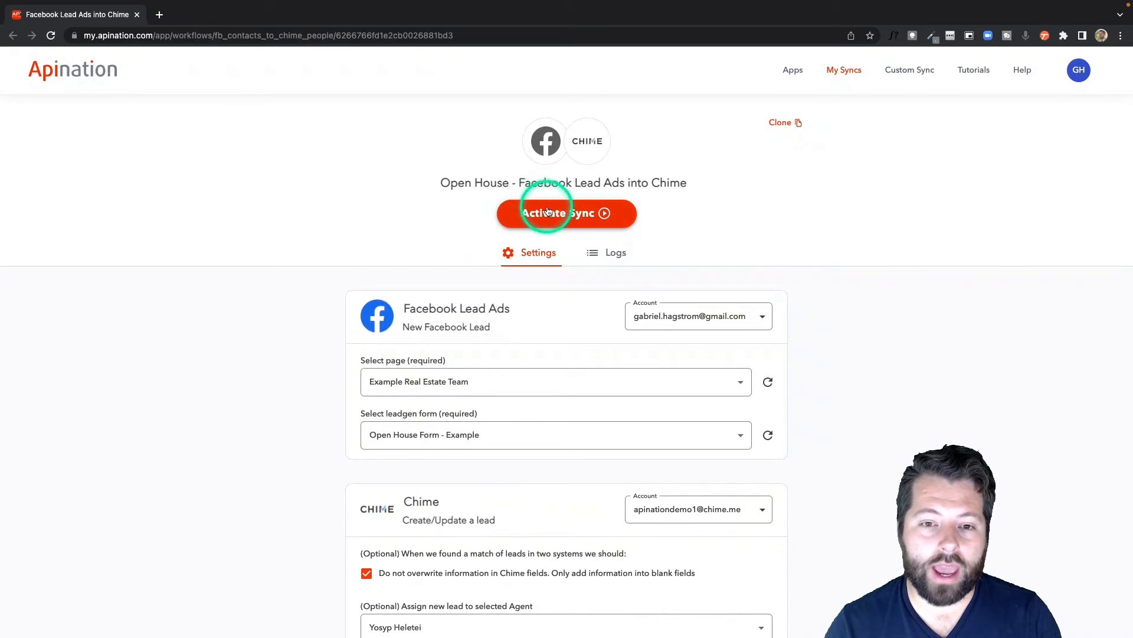
{"action": "left_click", "coordinate": [566, 213]}
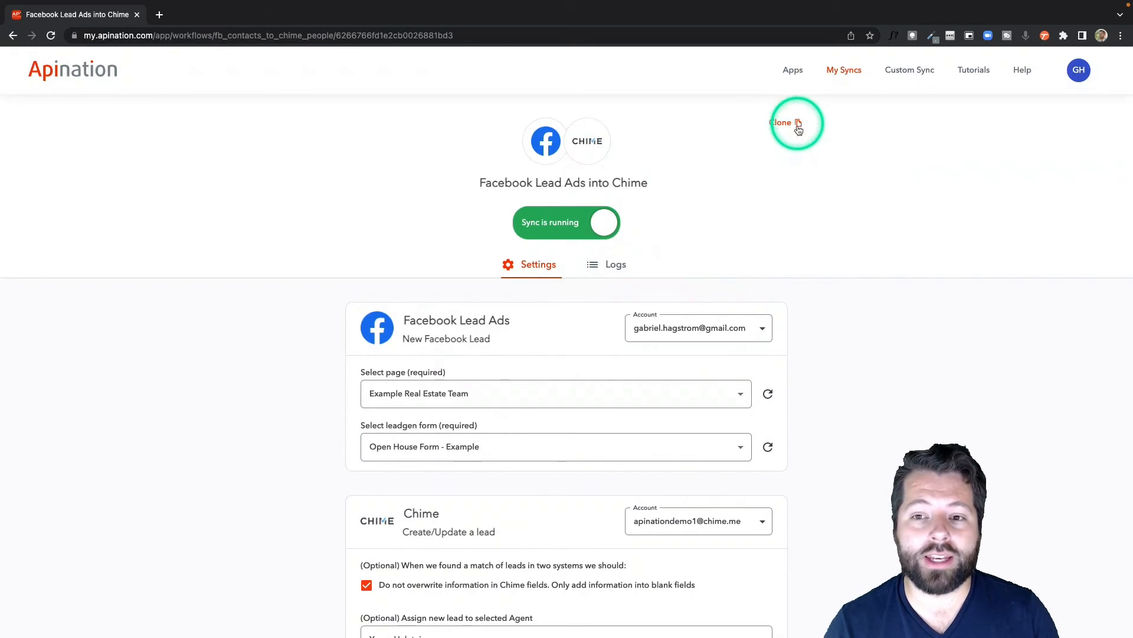
Clone the Open House workflow and confirm the copy.
{"action": "left_click", "coordinate": [783, 122]}
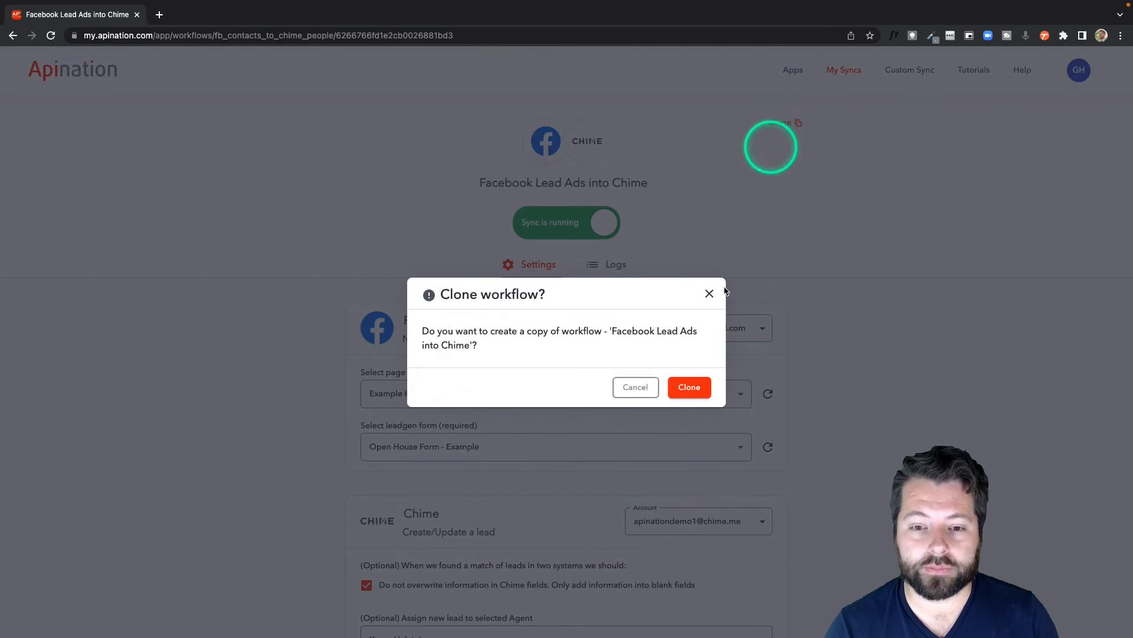
{"action": "left_click", "coordinate": [687, 387]}
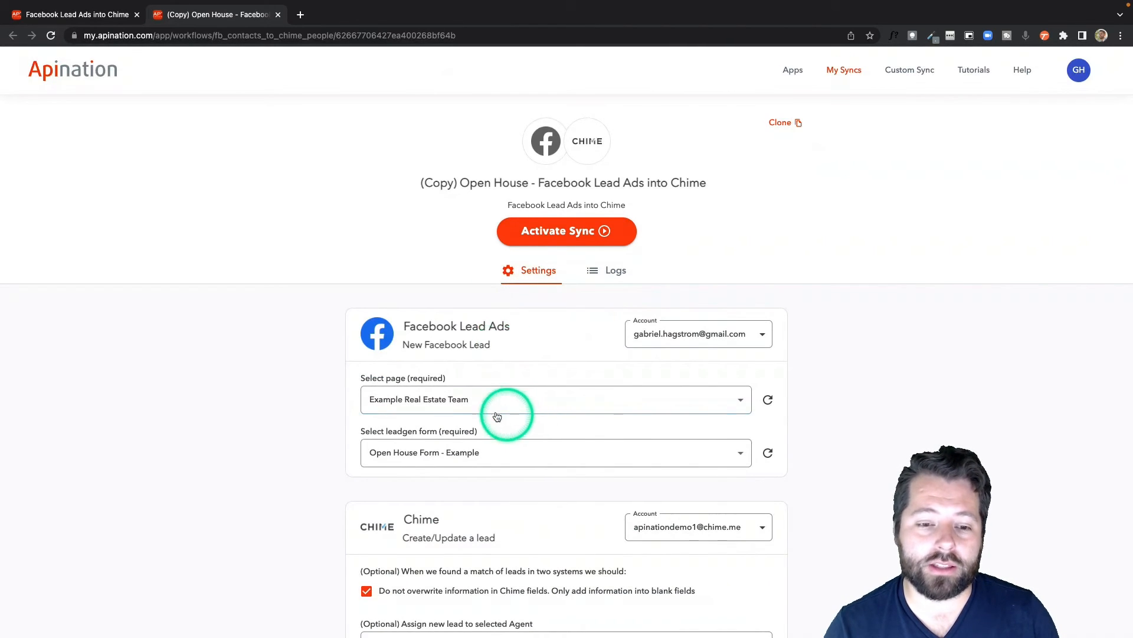
Switch the copy to the Coming Soon List Form, rename it Coming Soon, and activate.
{"action": "left_click", "coordinate": [555, 452]}
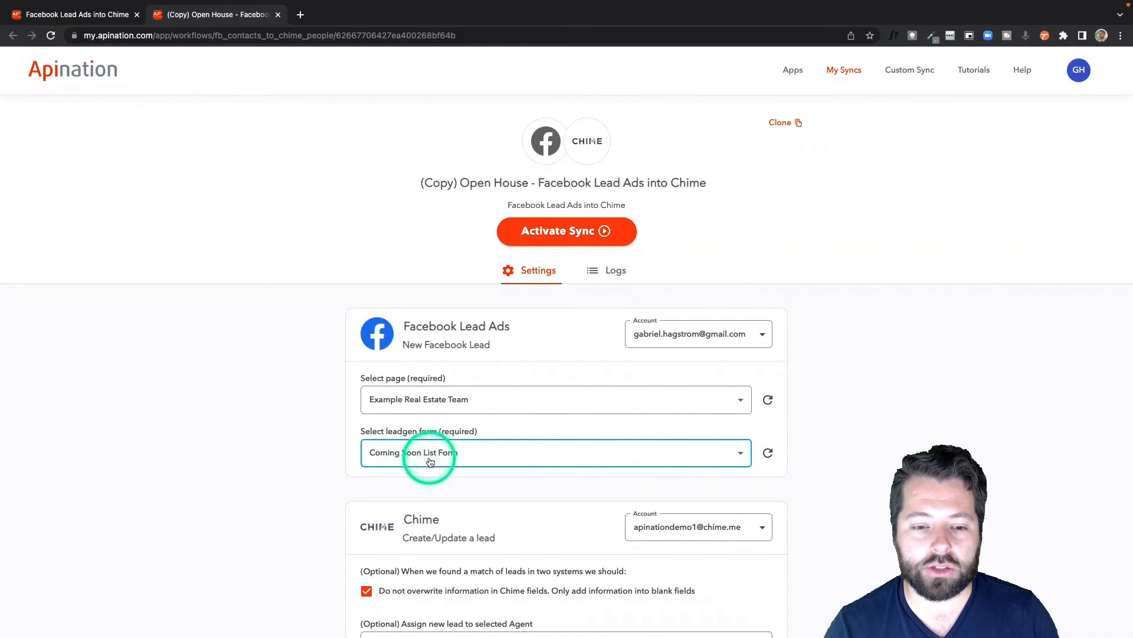
{"action": "left_click", "coordinate": [566, 182]}
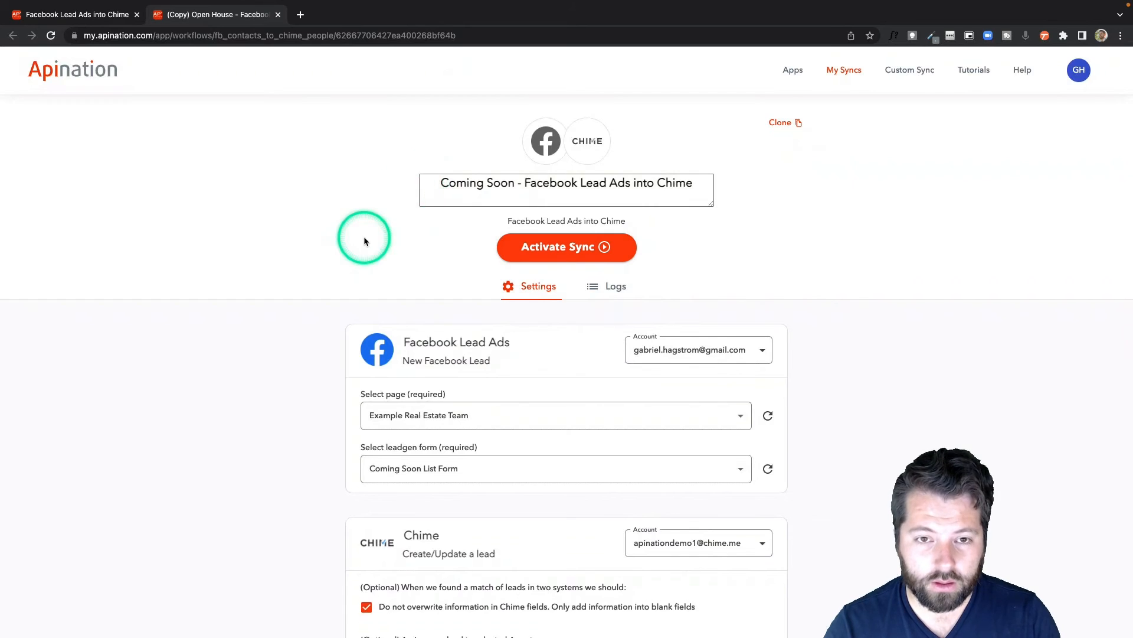
{"action": "scroll", "scroll_direction": "down", "scroll_amount": 3}
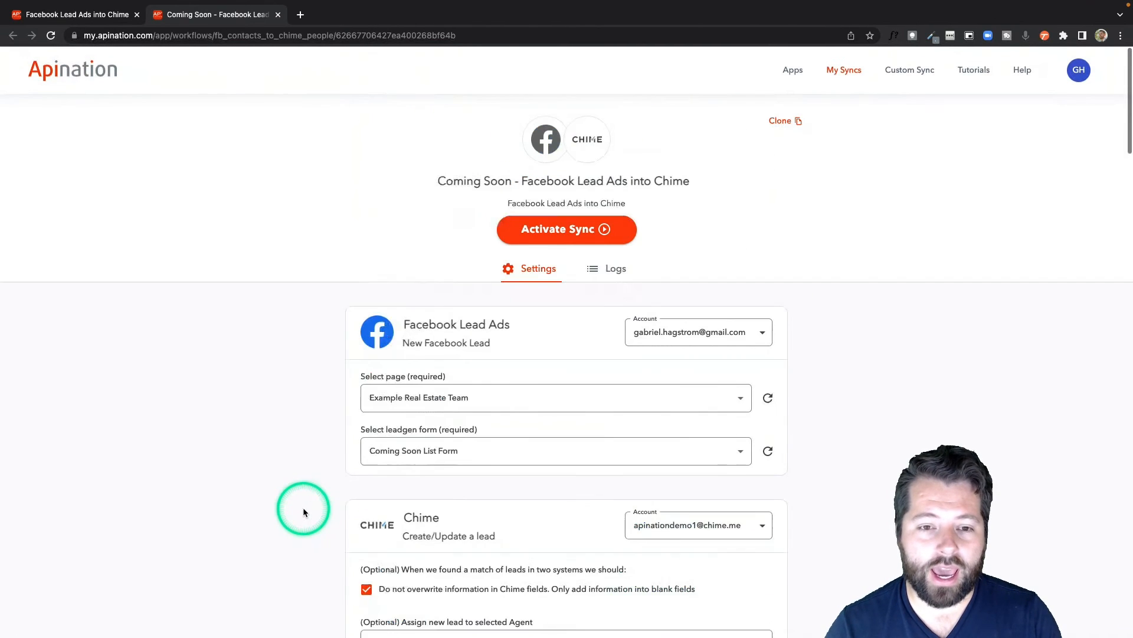
{"action": "left_click", "coordinate": [566, 229]}
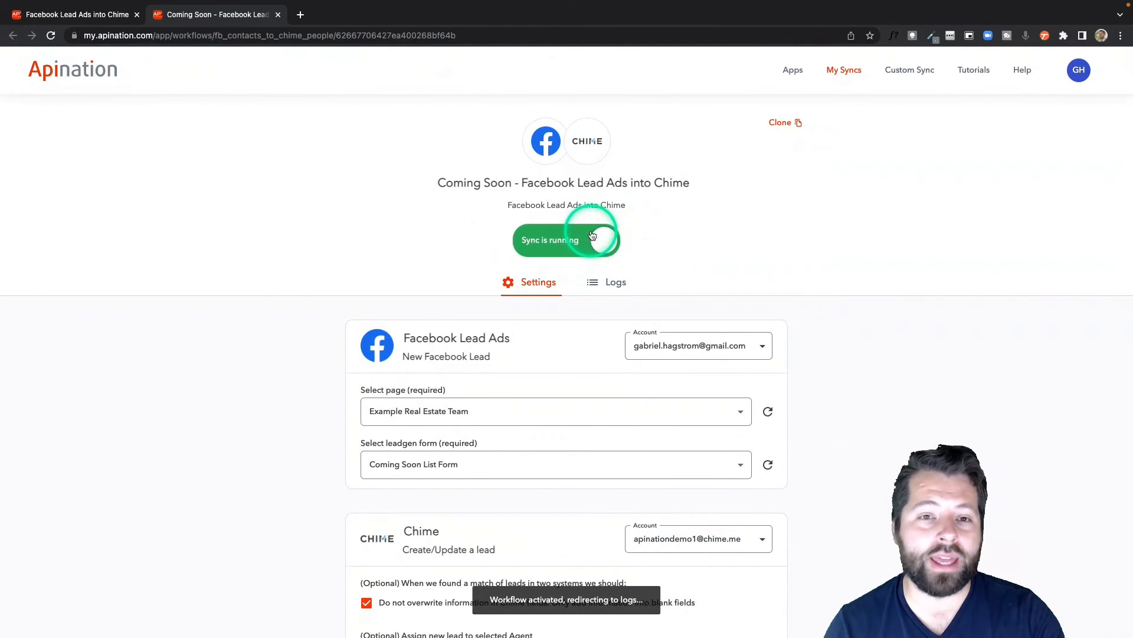